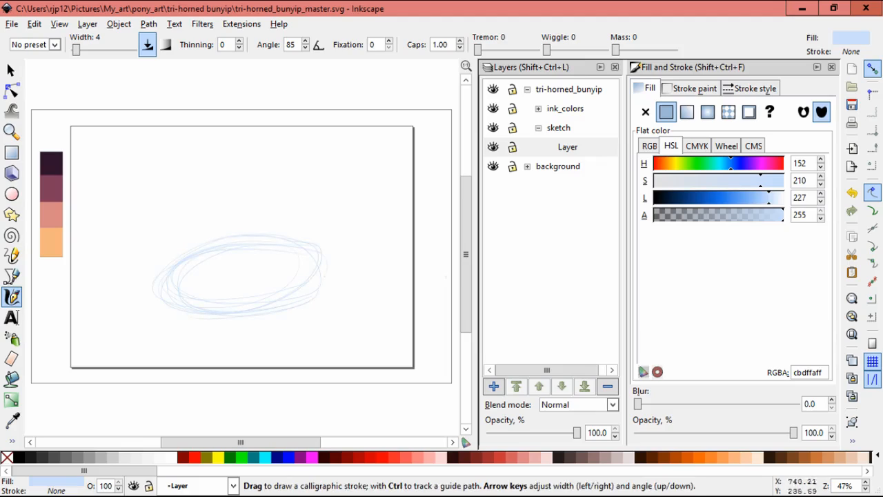
Add a new light-blue sketch layer via Layer > Add Layer.
left_click(87, 23)
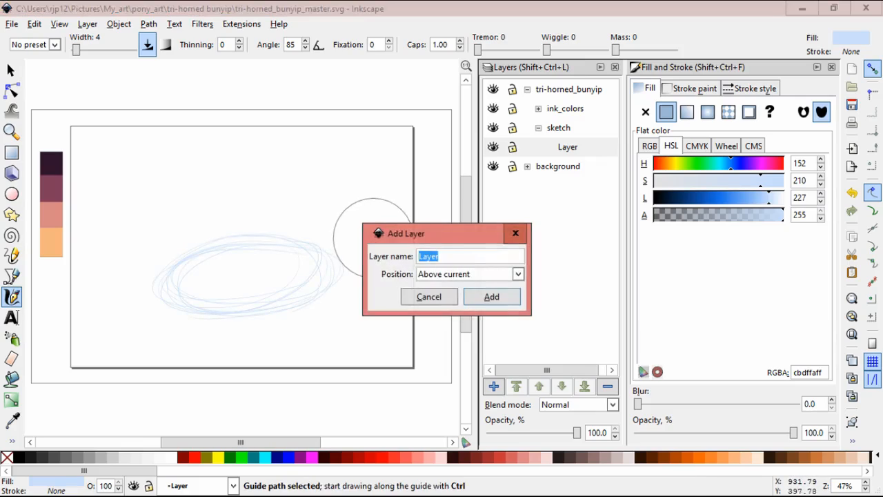
left_click(491, 296)
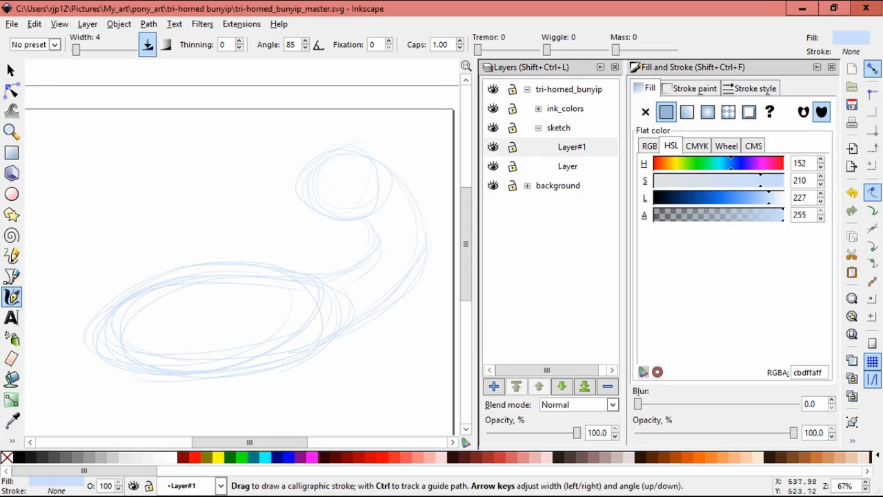
left_click(493, 385)
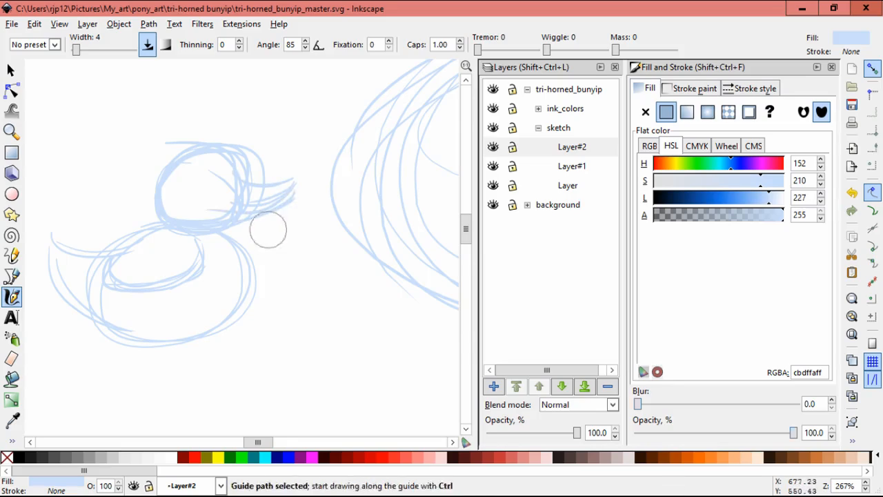
Rough in the body ovals, curving neck, round head and a small duck with Calligraphy.
left_click(11, 70)
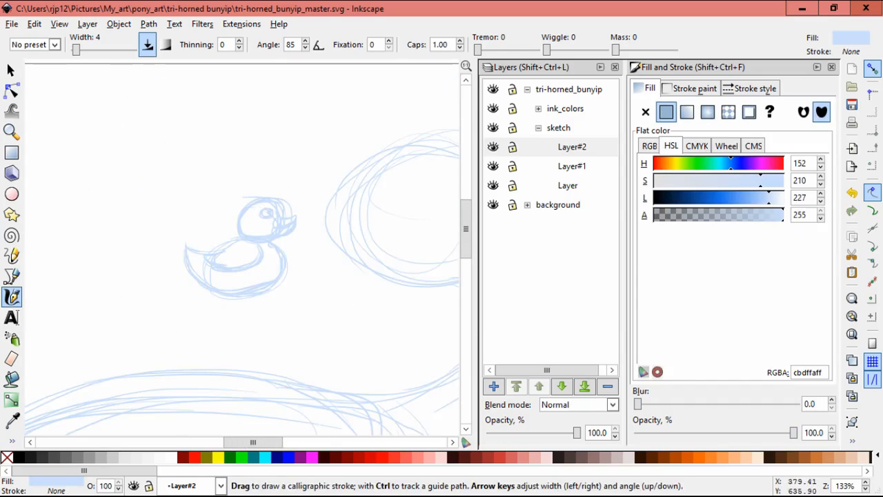
left_click(11, 71)
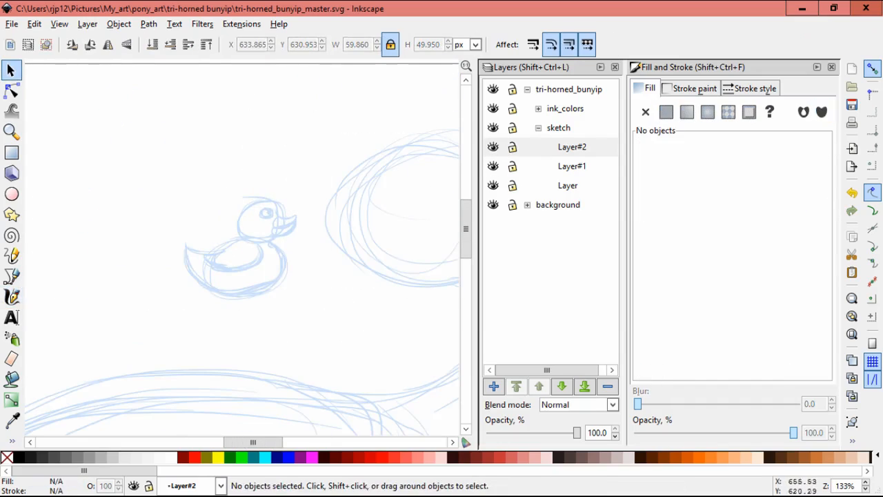
left_click(261, 219)
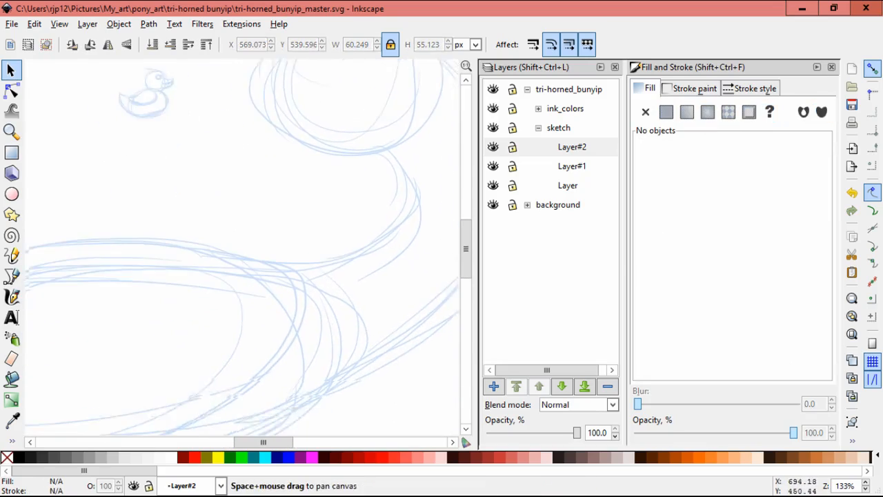
left_click(12, 297)
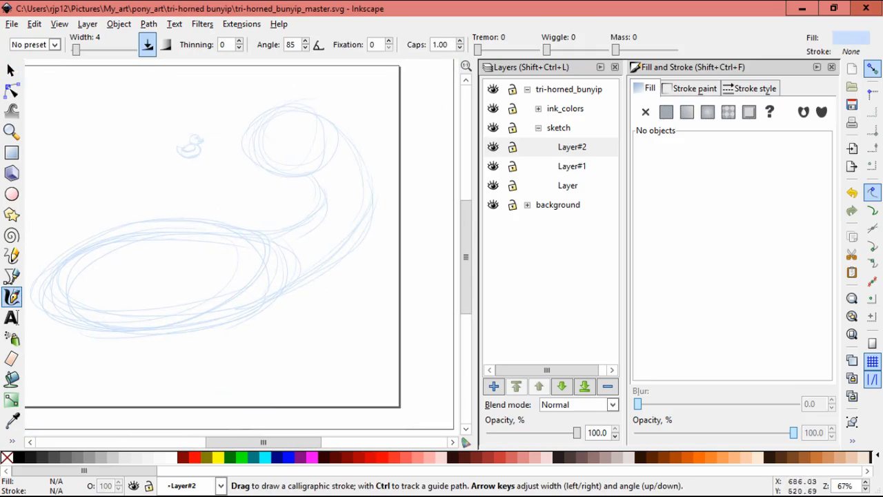
Add Layer#3 and Layer#4, stretch the neck sketch taller and sketch left-end strokes.
left_click_drag(245, 273, 256, 262)
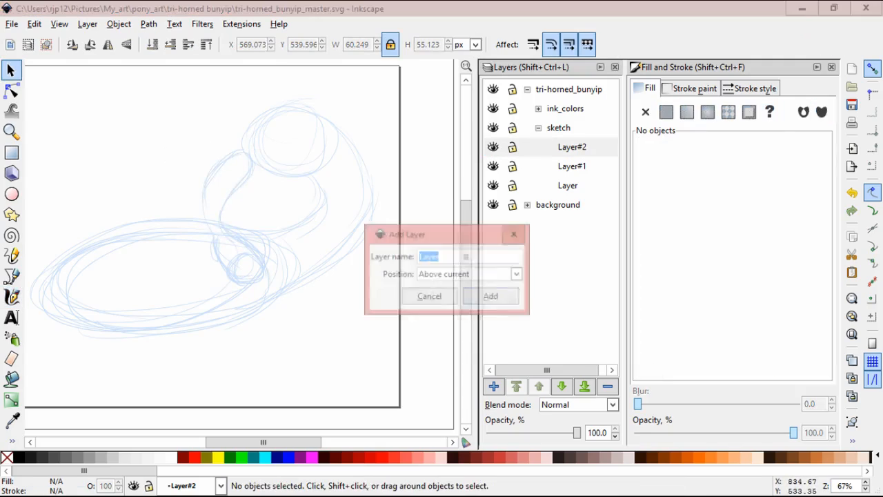
left_click(489, 295)
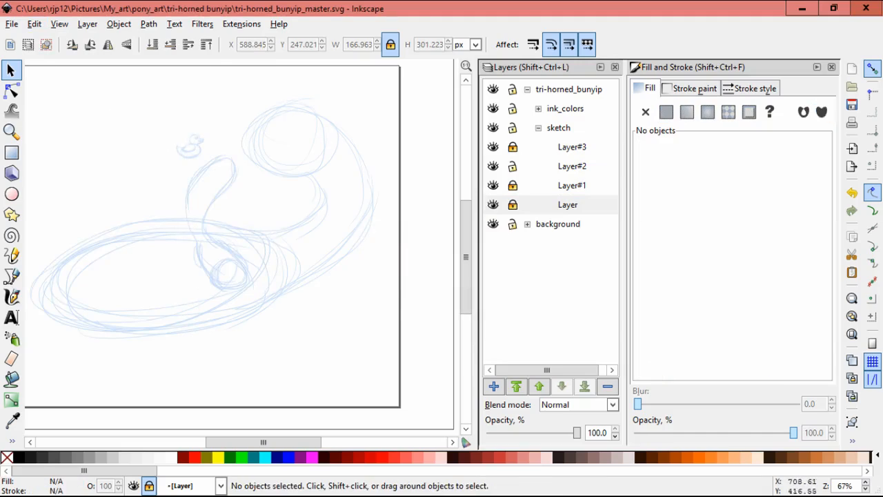
left_click(223, 224)
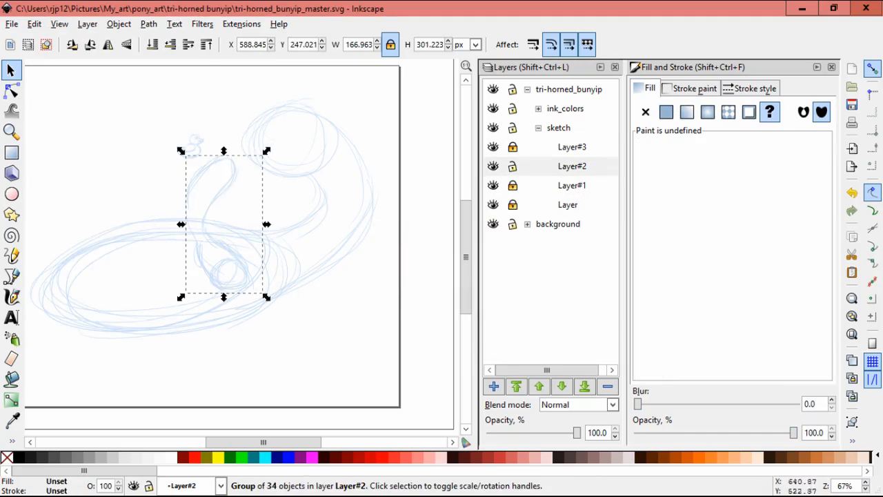
left_click_drag(223, 225, 212, 234)
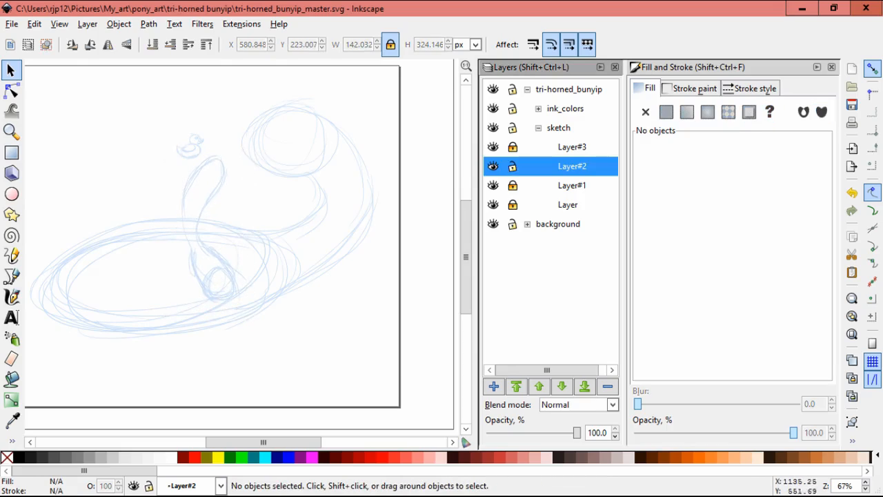
left_click(572, 146)
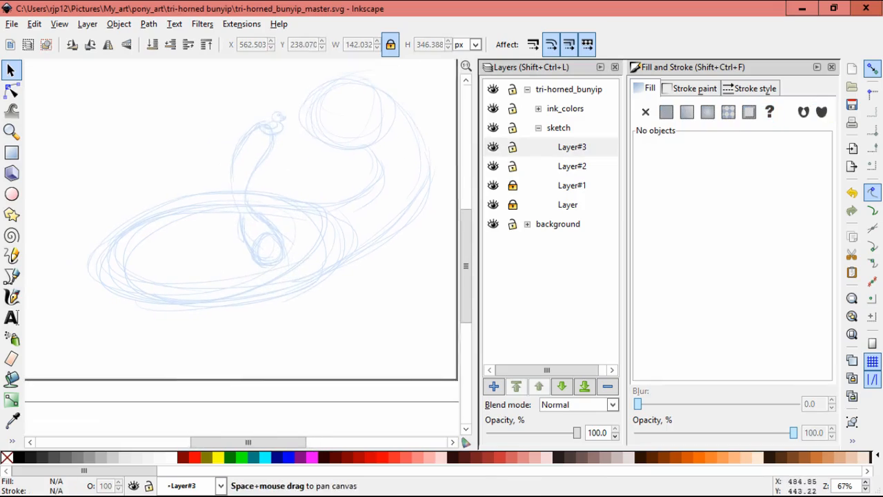
left_click(11, 297)
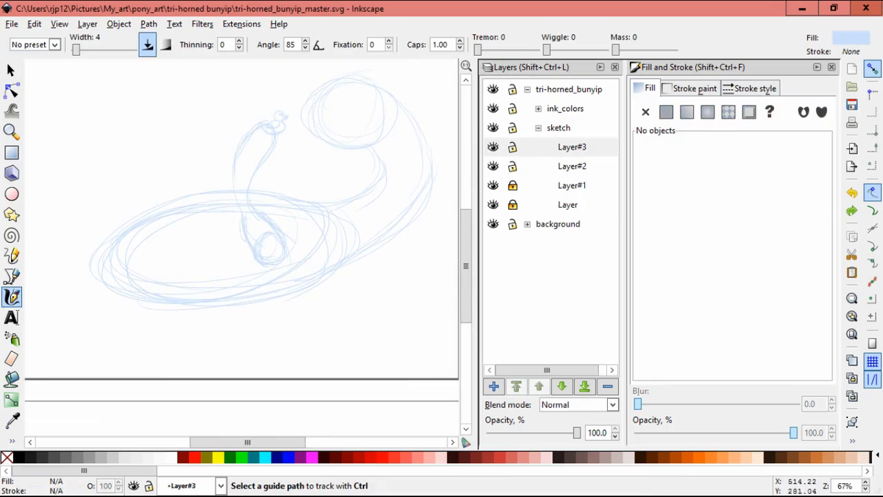
left_click(493, 386)
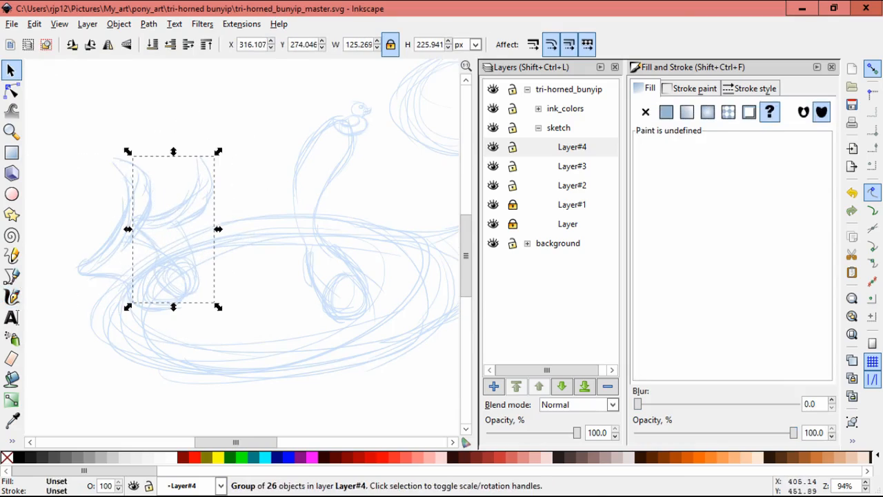
Add Layer#5 and Layer#6, rotate the left-end fin strokes, and add a 'head' layer.
left_click(12, 295)
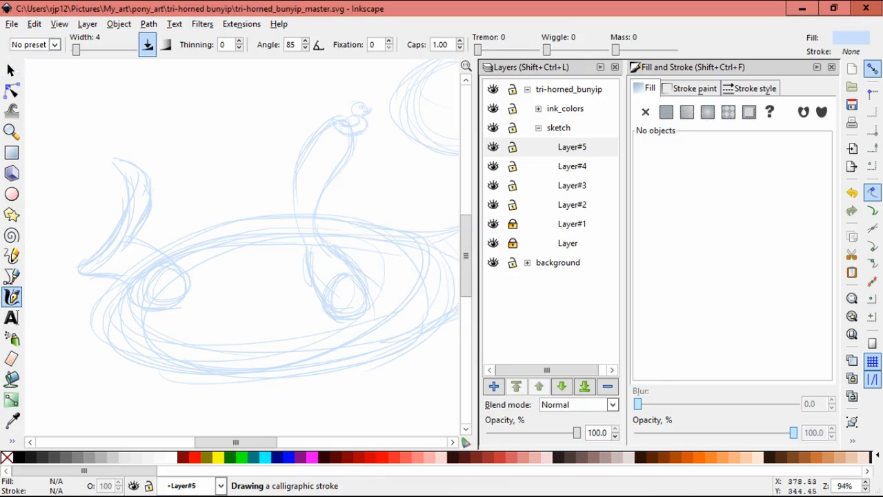
left_click(666, 112)
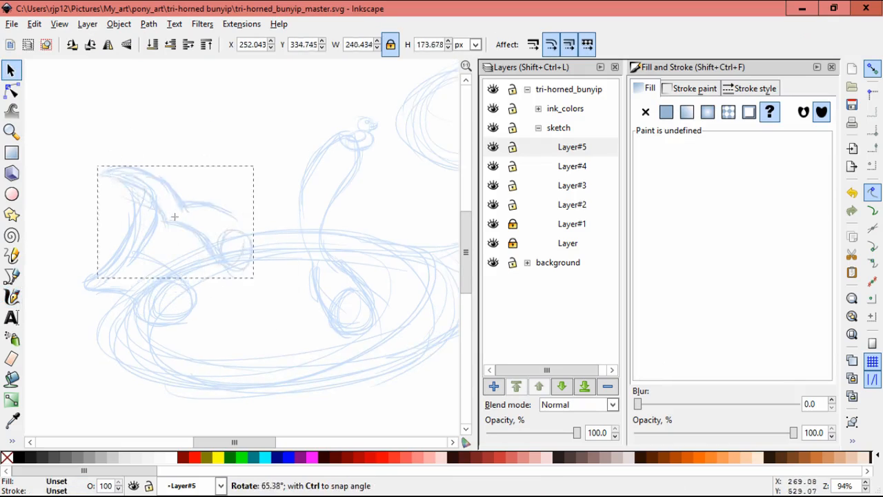
left_click_drag(175, 217, 151, 247)
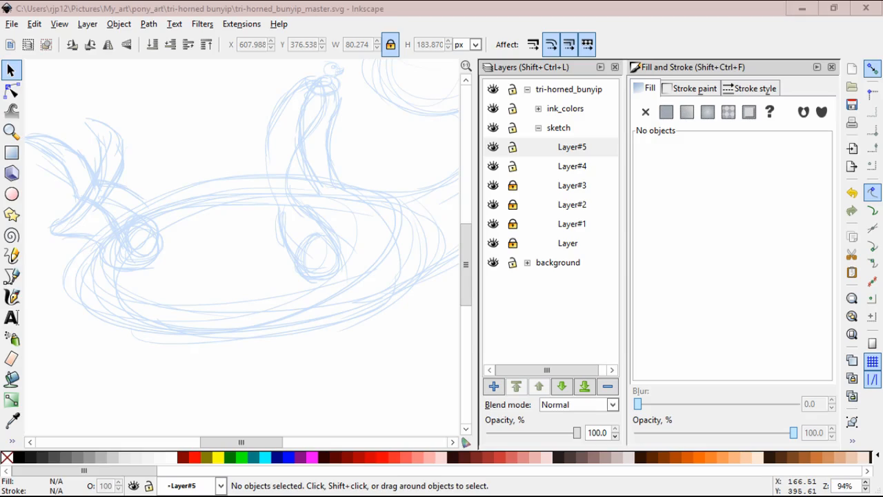
scroll("down", 3)
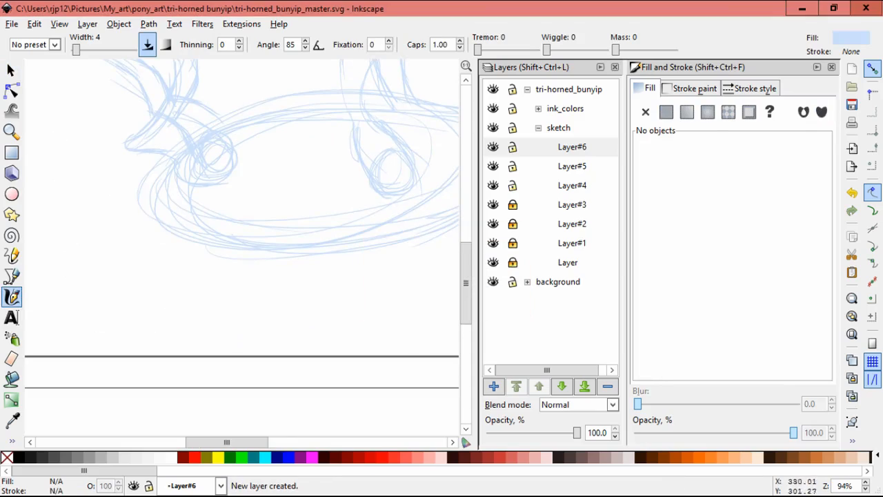
left_click(666, 112)
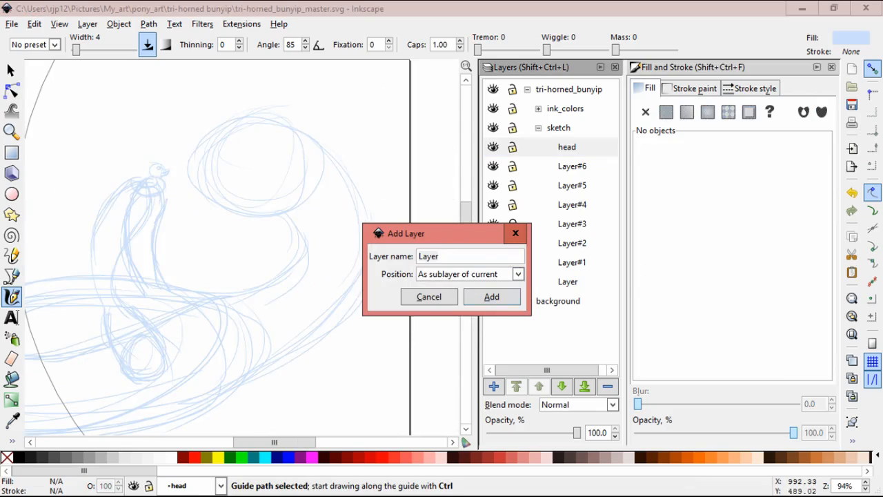
Add a sublayer inside 'head' and ink the ears and jaw in maroon.
left_click(491, 296)
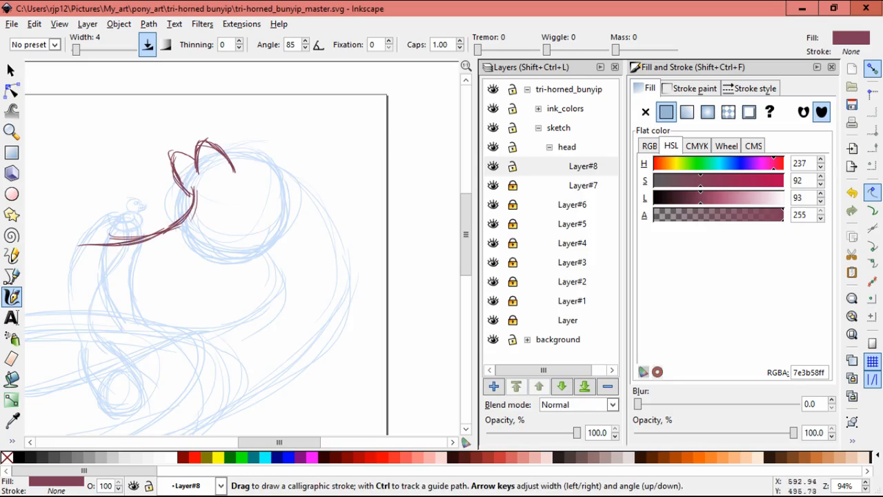
left_click_drag(76, 248, 145, 296)
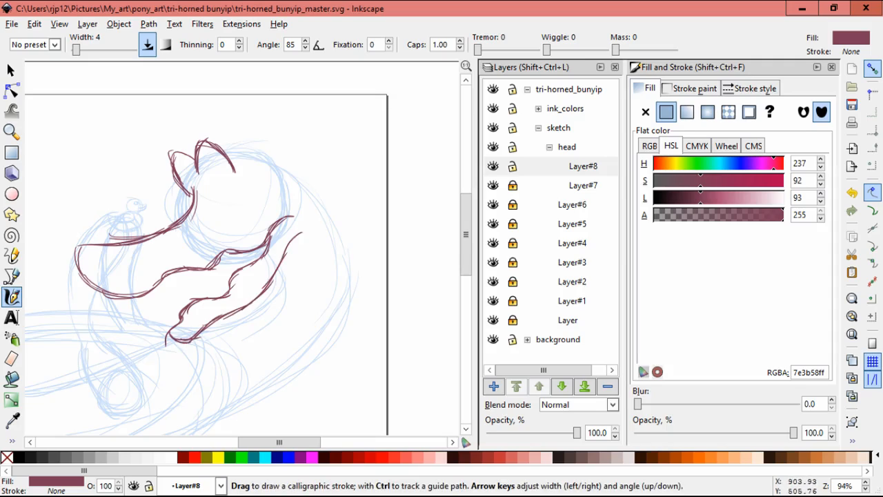
left_click(11, 70)
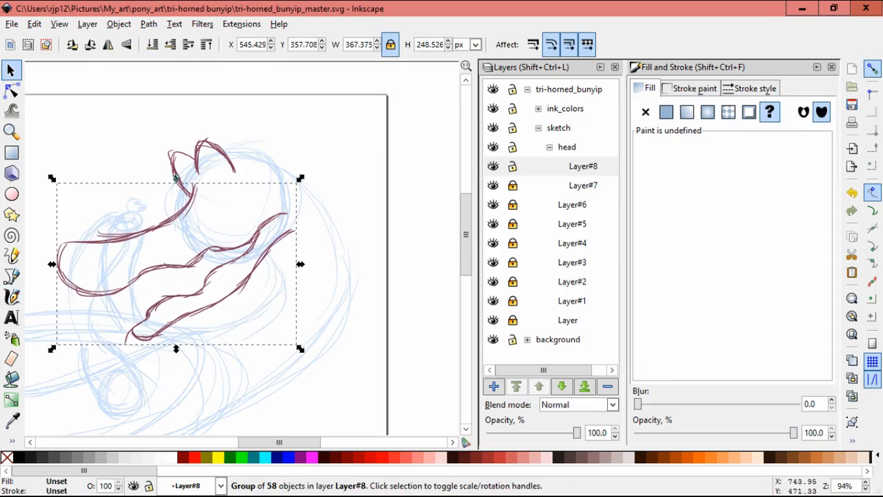
Re-ink the maroon snout and jaw outlines on a new head sublayer.
left_click(12, 297)
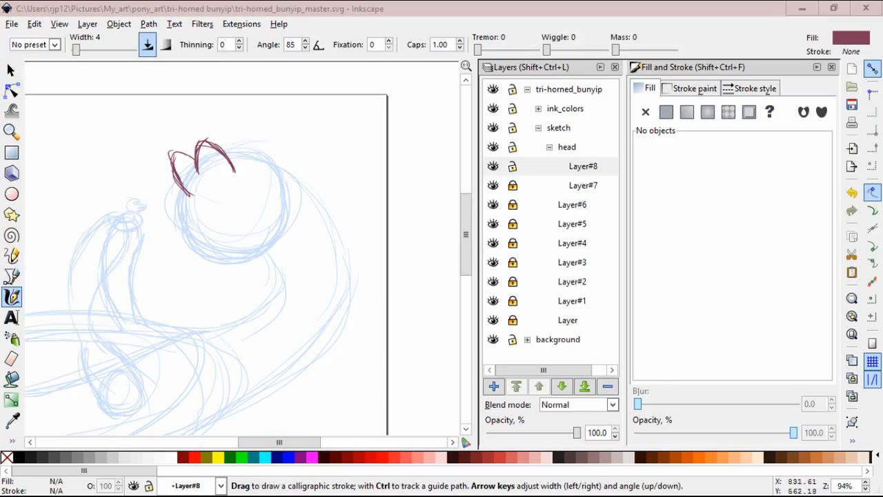
left_click_drag(252, 207, 249, 228)
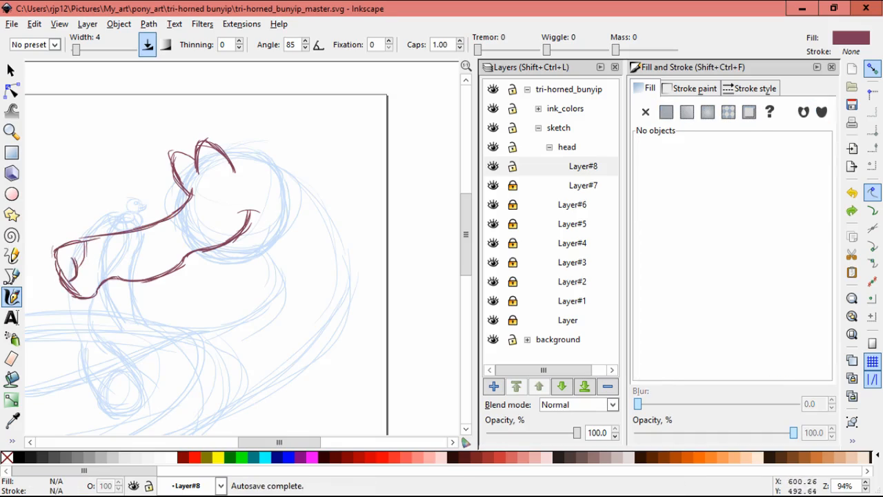
left_click(666, 112)
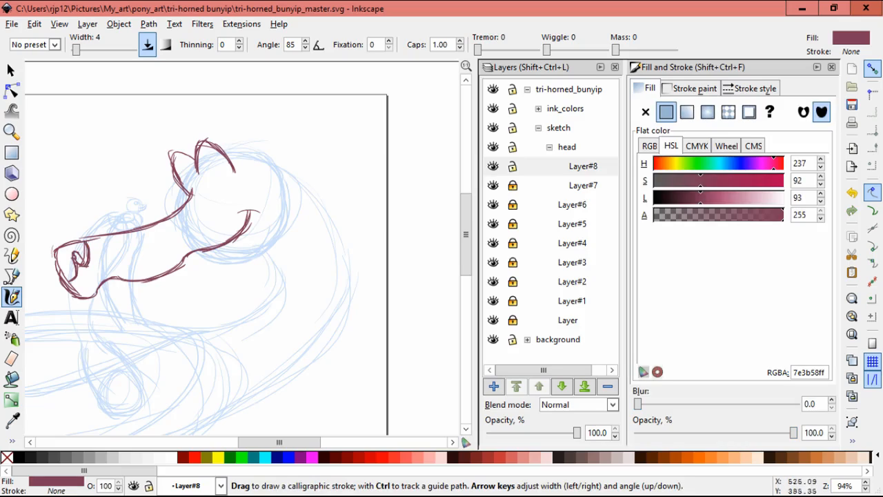
left_click_drag(248, 214, 250, 245)
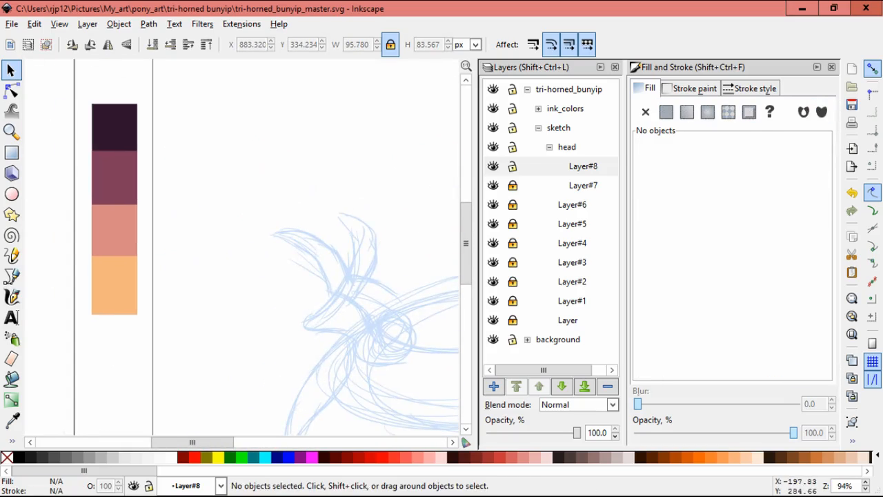
Draw light orange tooth strokes and rotate them into the open mouth.
left_click(11, 296)
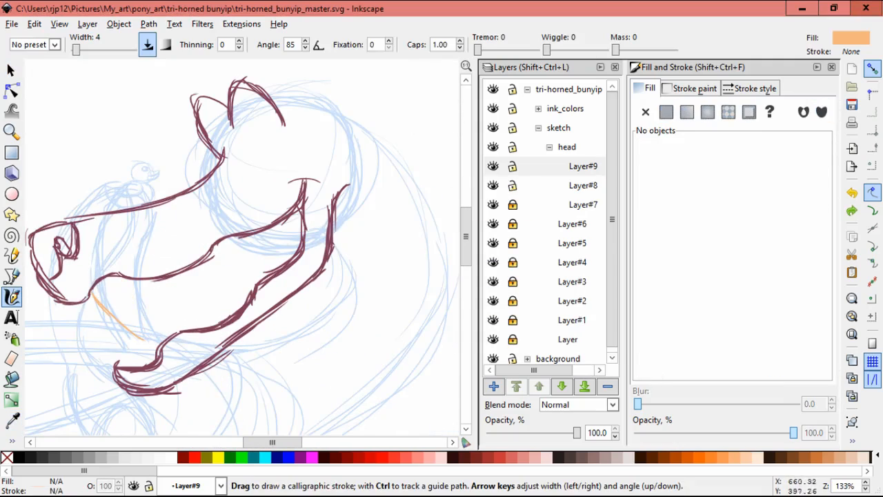
left_click_drag(121, 276, 162, 338)
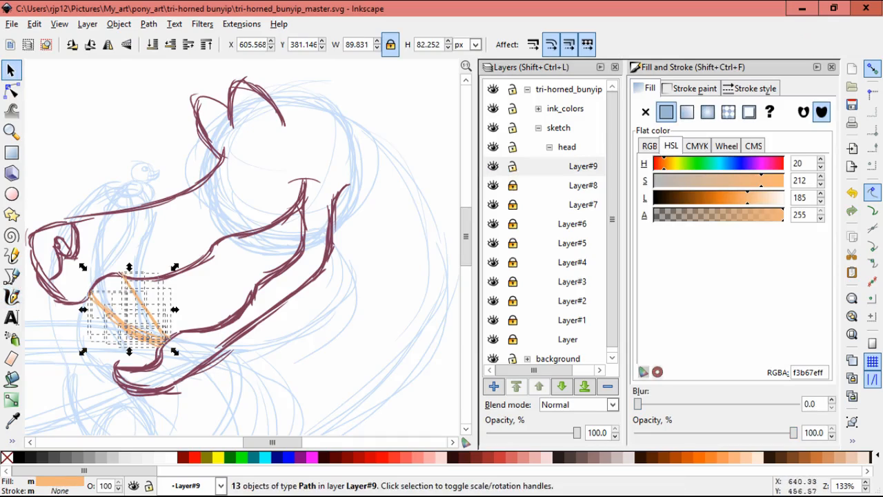
left_click_drag(174, 309, 131, 309)
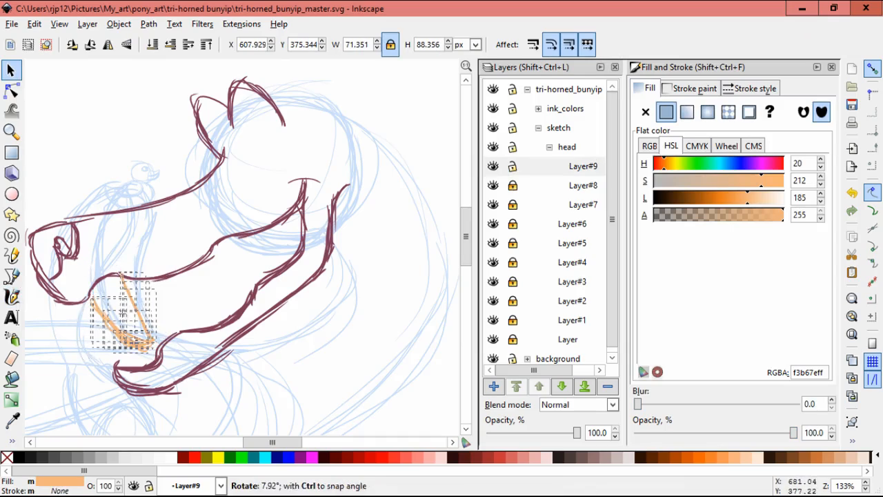
left_click(121, 314)
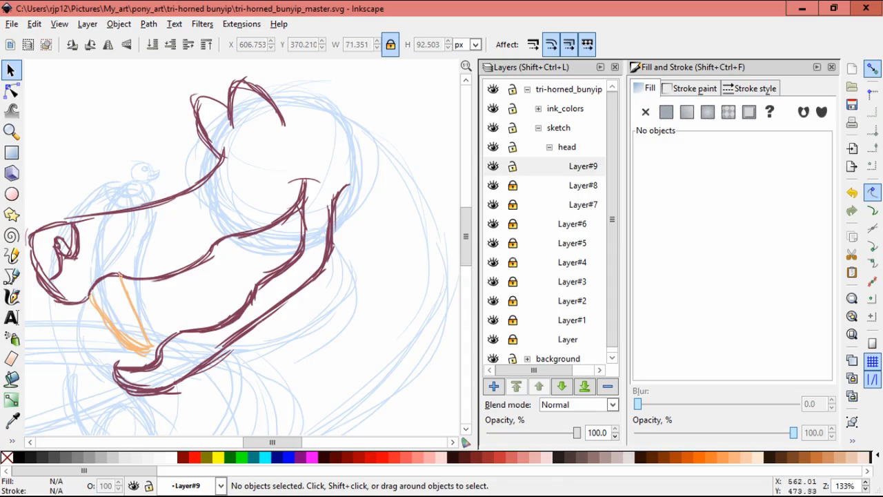
left_click(124, 325)
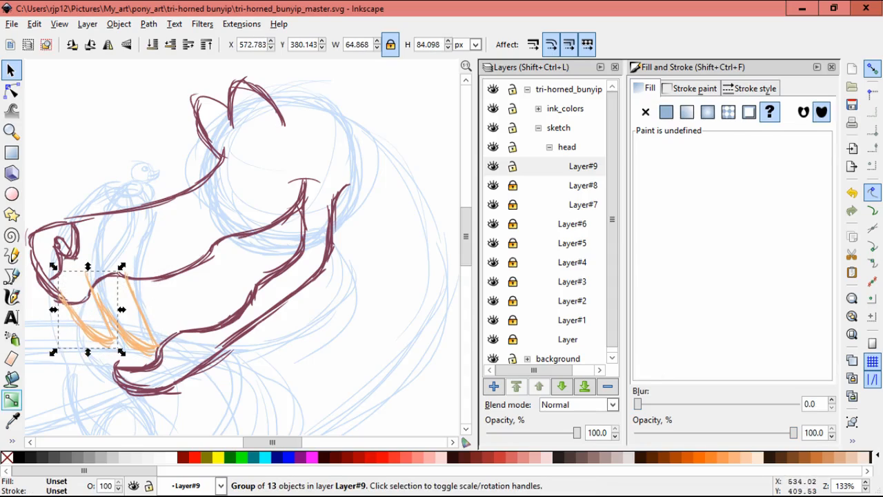
left_click(11, 297)
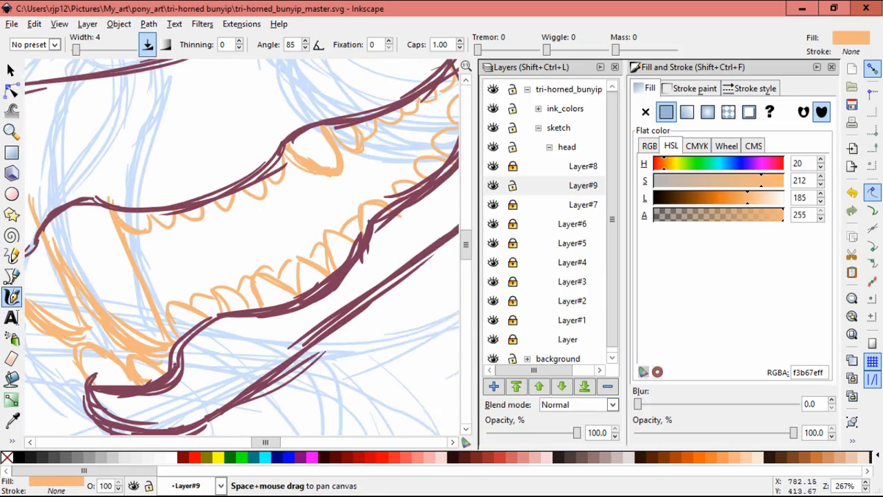
Draw orange zigzag teeth along the upper and lower jaws.
scroll("down", 3)
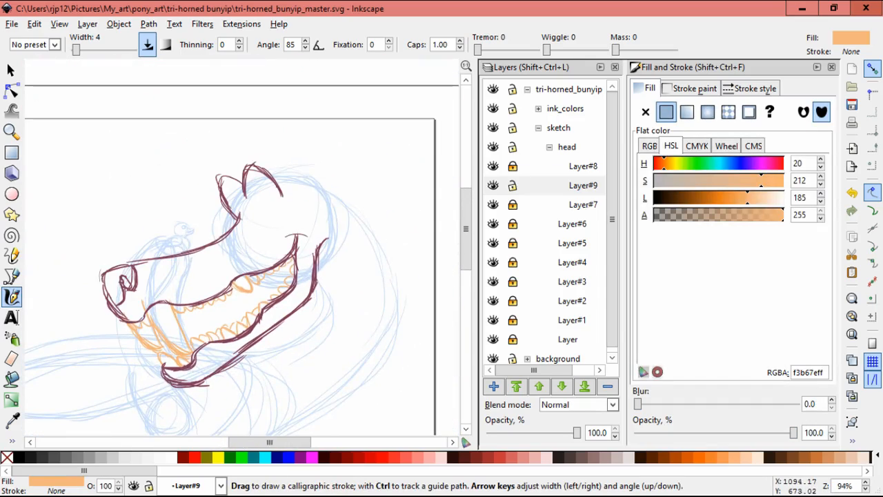
left_click(583, 185)
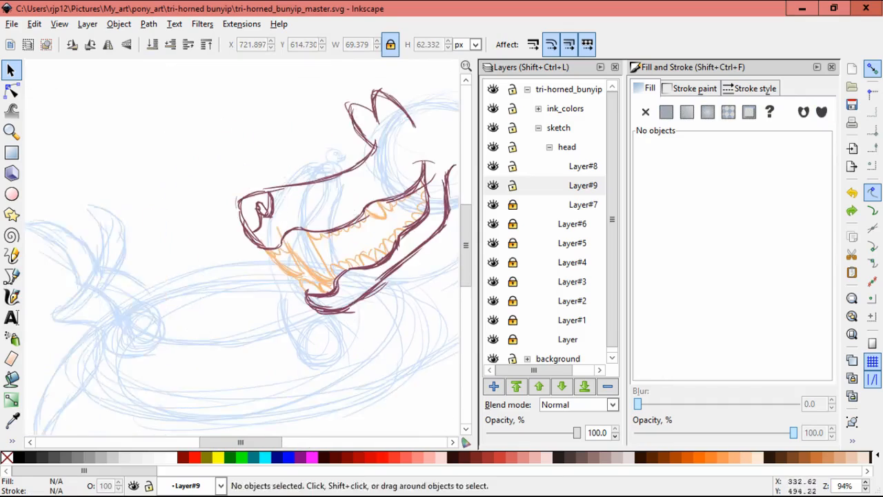
Ink maroon eyes with lashes, ears, a rounded lower jaw and the neck outline.
left_click(12, 297)
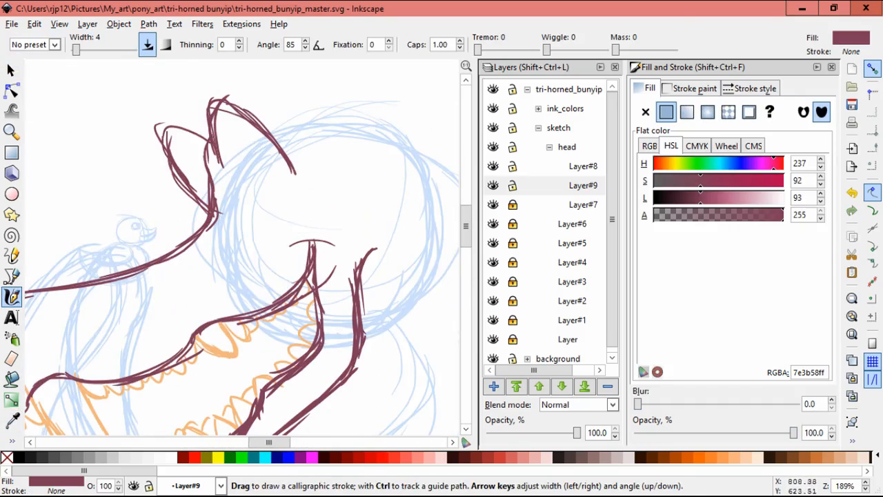
left_click(583, 185)
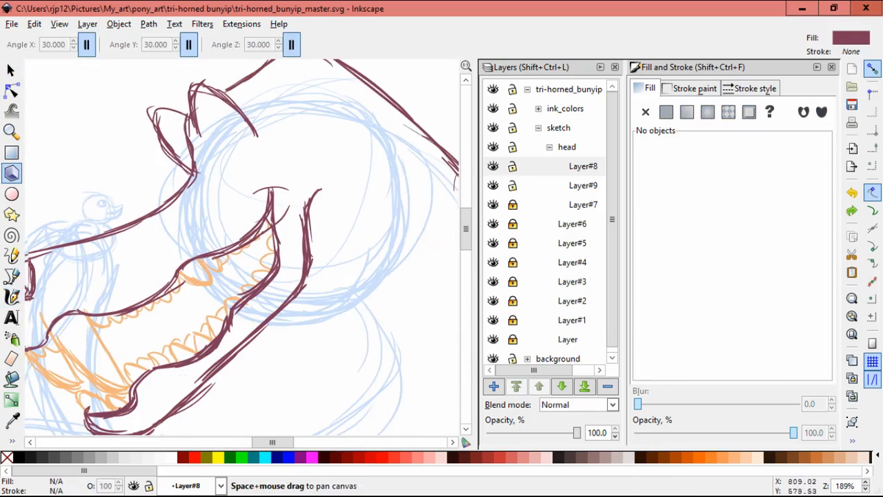
left_click(12, 297)
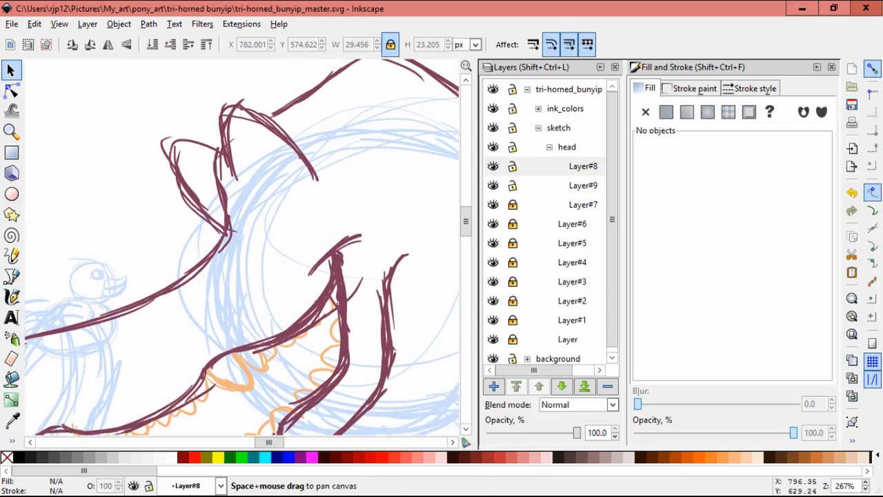
left_click(11, 297)
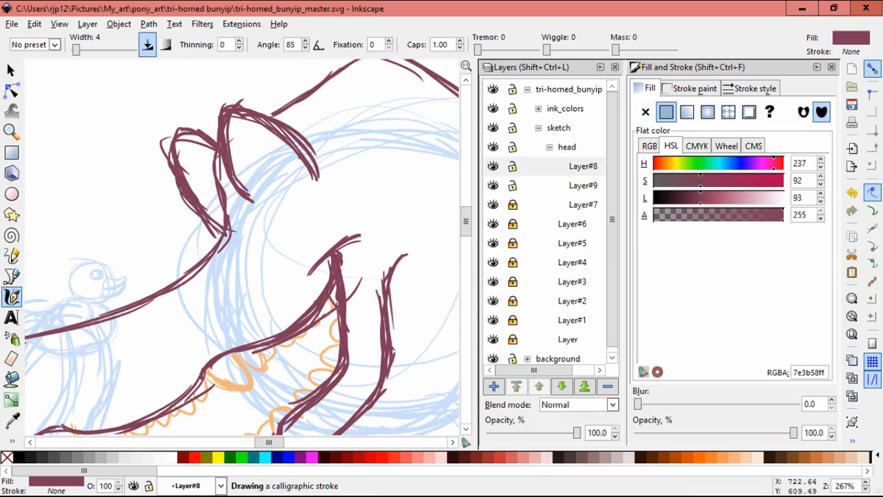
left_click(493, 386)
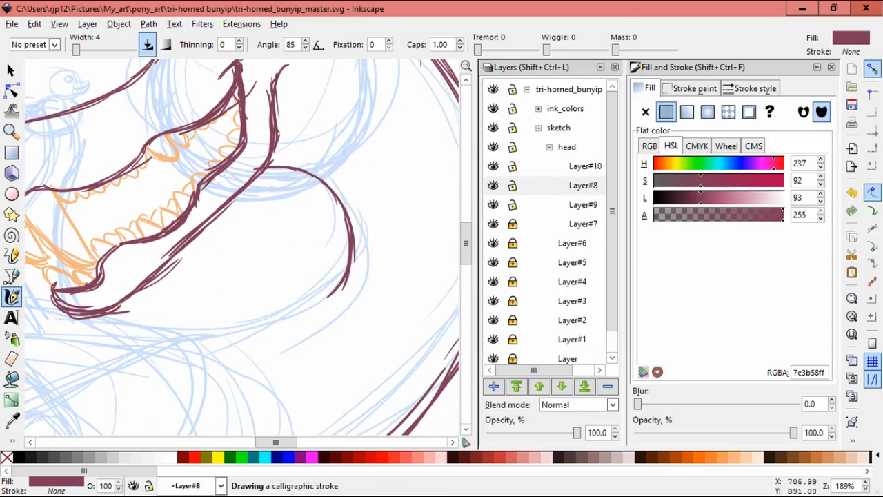
scroll("down", 3)
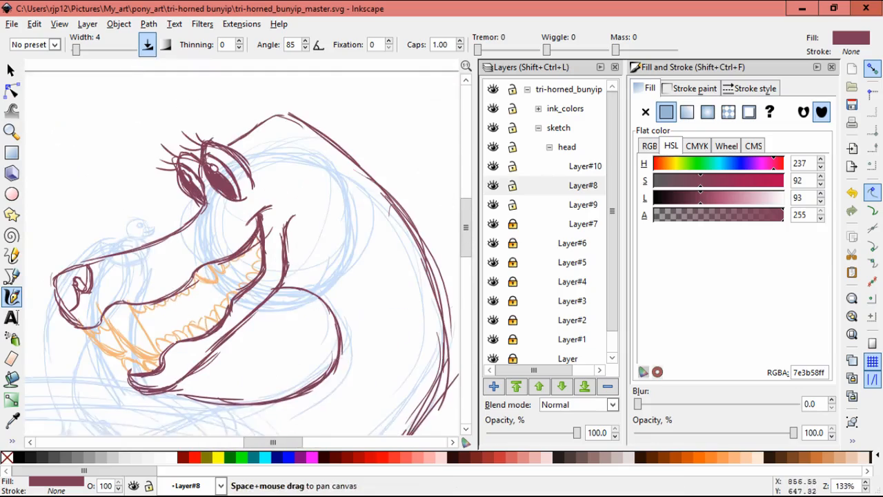
Touch up the maroon head outline, extend the neck contour and add a fifth head sublayer.
left_click(11, 71)
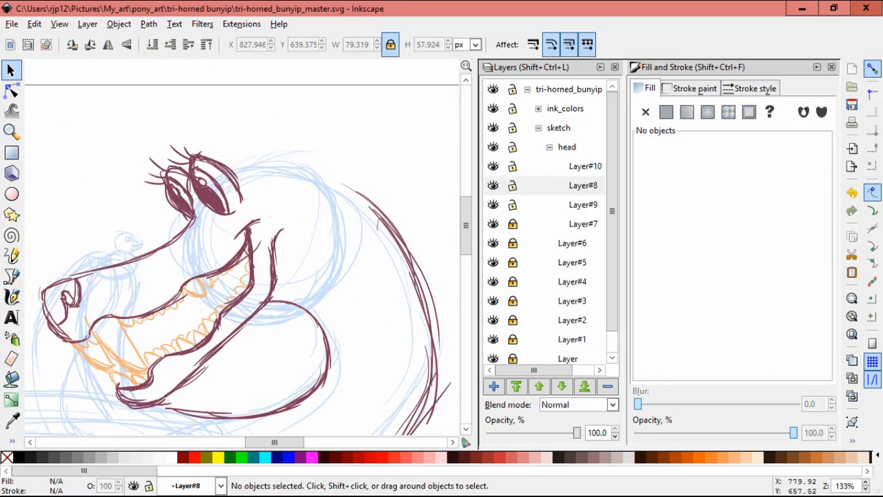
left_click(12, 297)
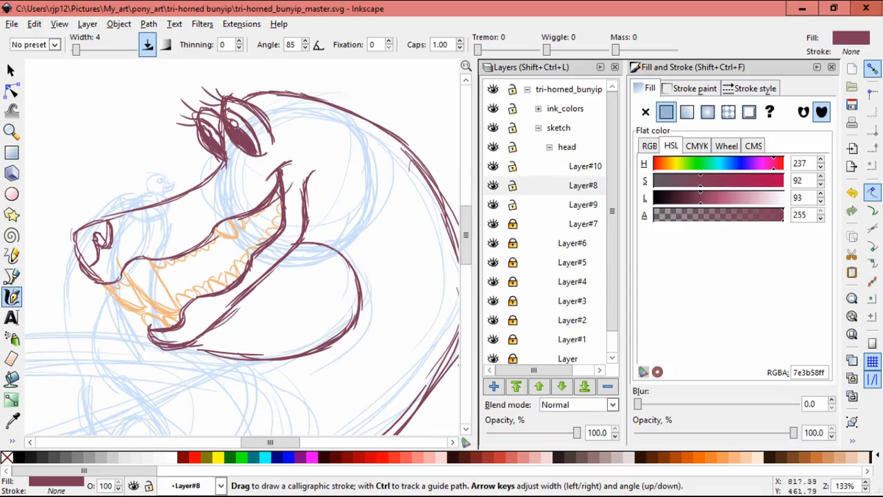
left_click(583, 185)
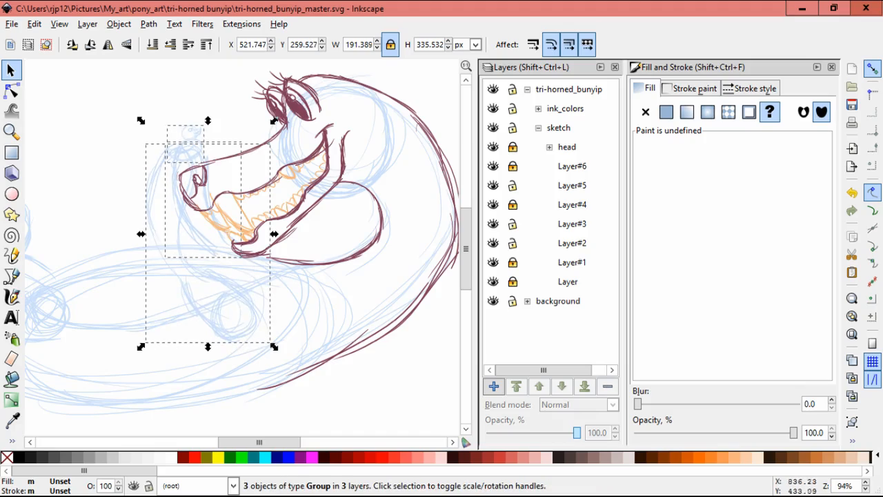
scroll("down", 3)
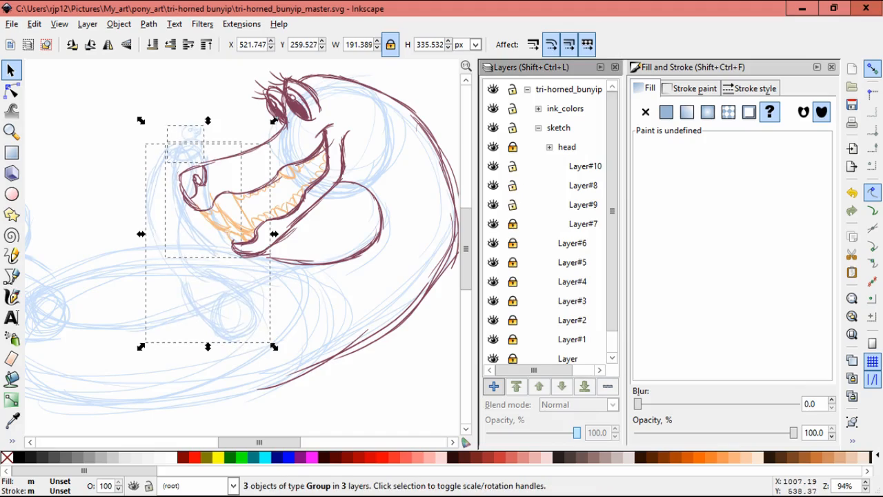
left_click(494, 386)
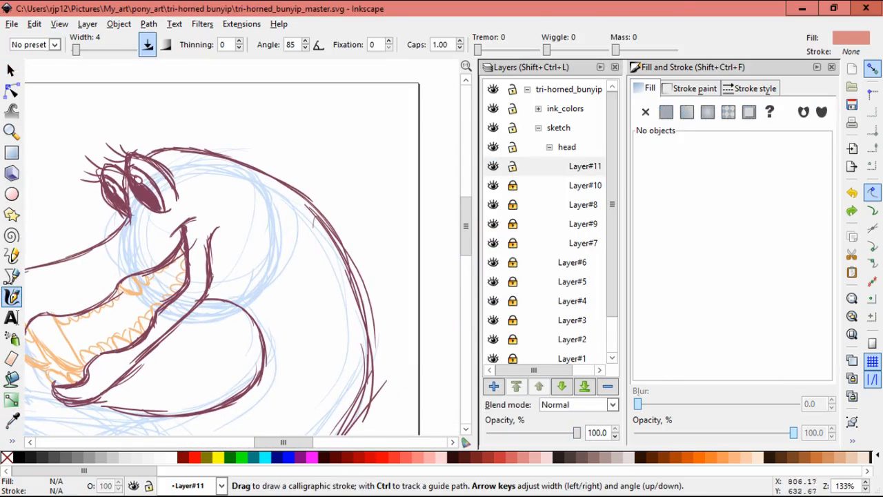
Draw salmon mane strokes behind the head and three orange horns on the snout.
left_click_drag(187, 166, 310, 338)
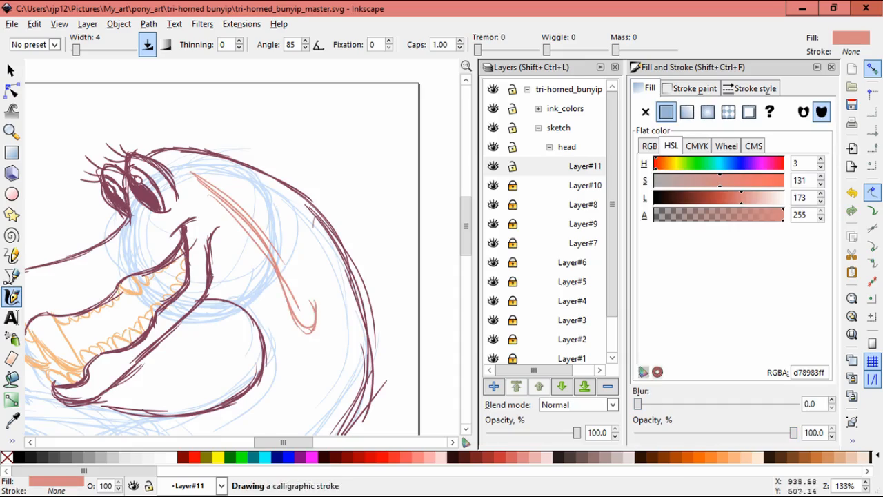
left_click_drag(186, 165, 314, 324)
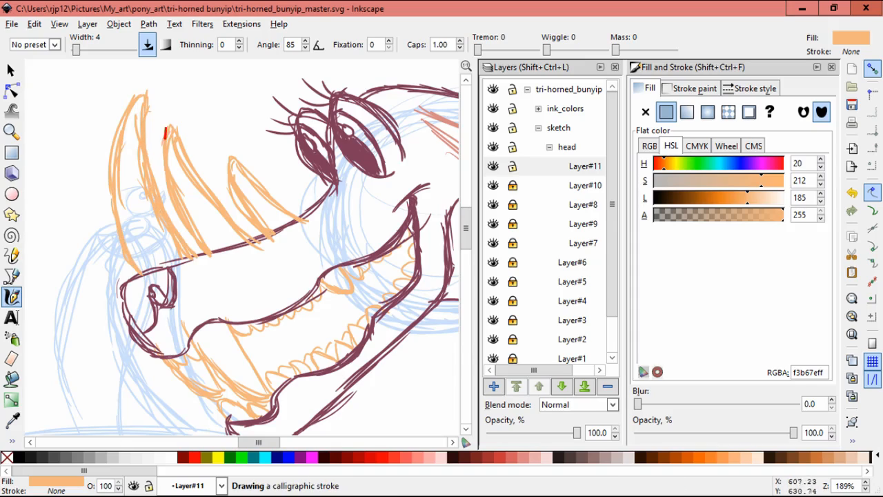
left_click(11, 71)
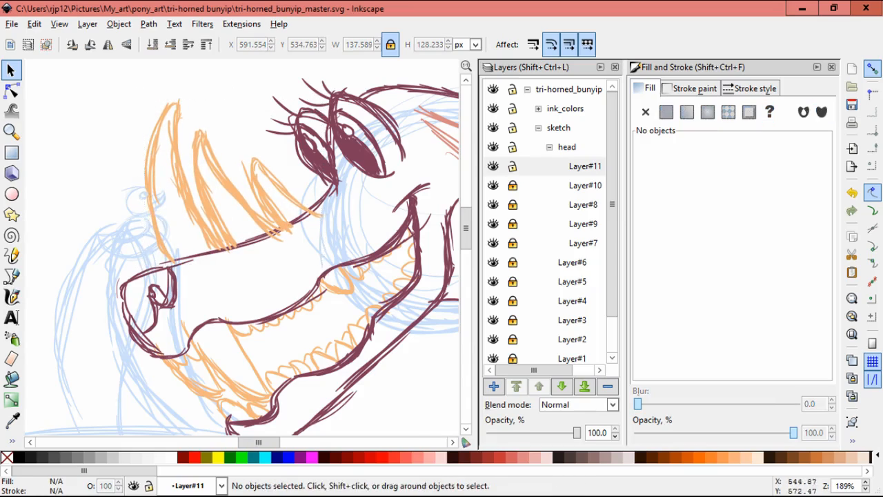
left_click(584, 185)
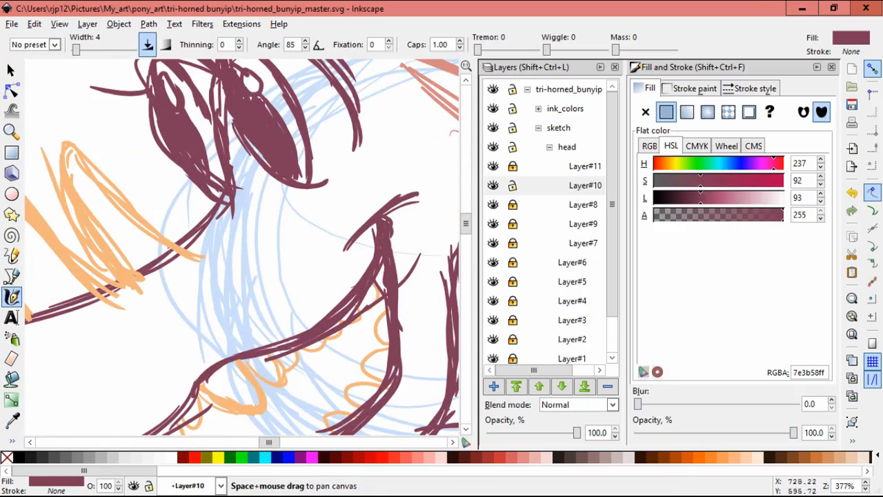
Zoom into the eyes and nudge the maroon pupil shapes into place.
left_click(11, 70)
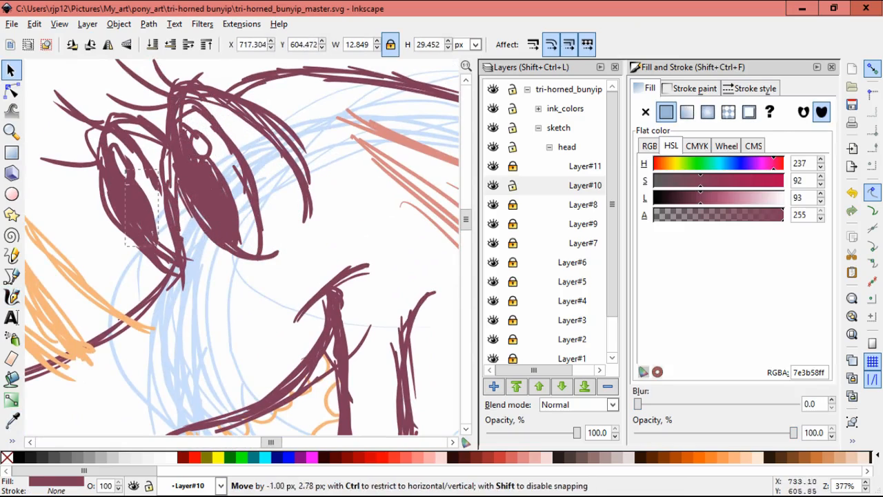
left_click(149, 214)
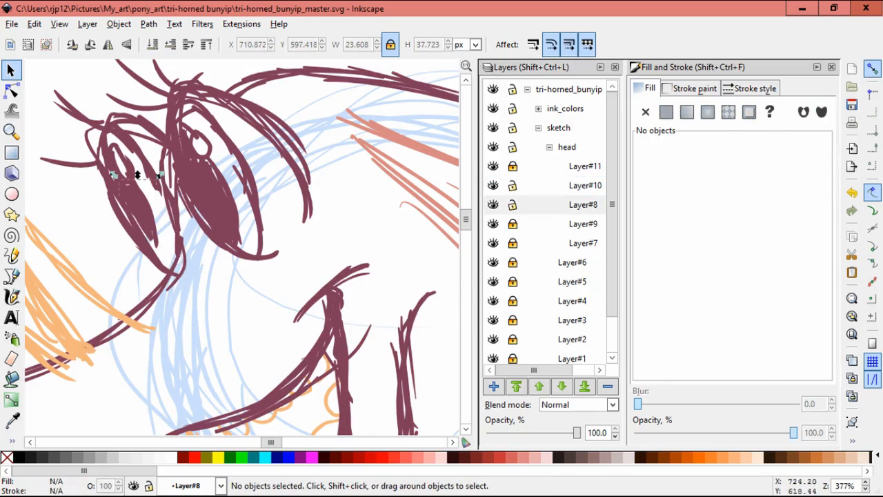
left_click(169, 200)
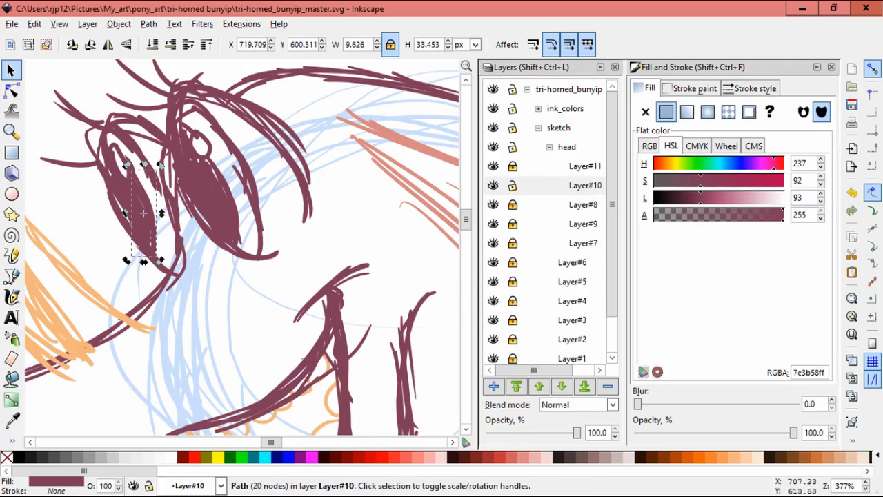
left_click(76, 134)
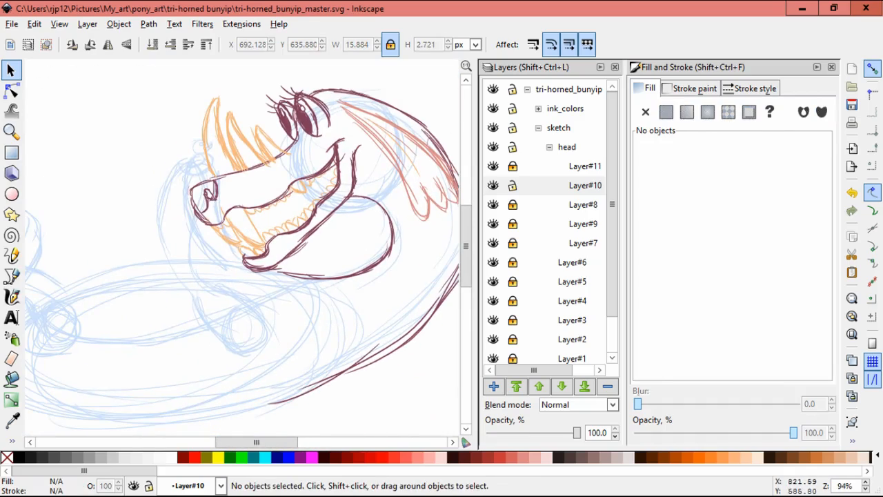
Add a 'head' sublayer under sketch and move Layer#7 through Layer#11 into it.
left_click(566, 146)
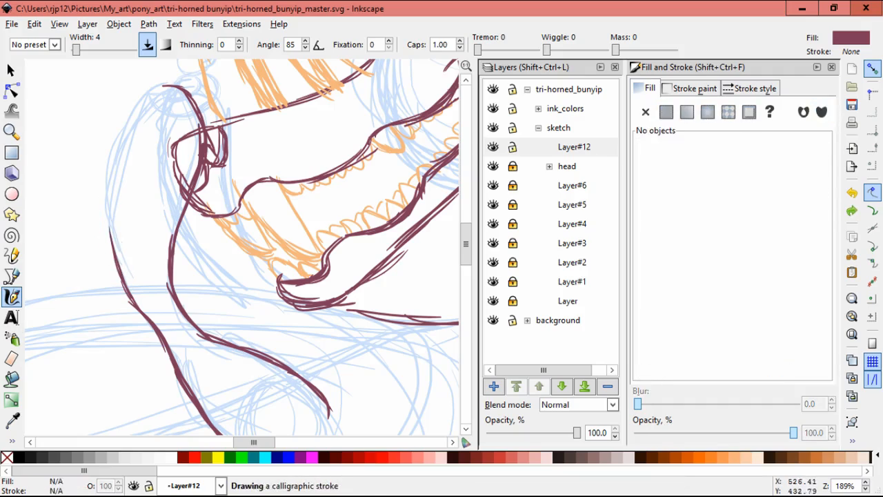
left_click(666, 112)
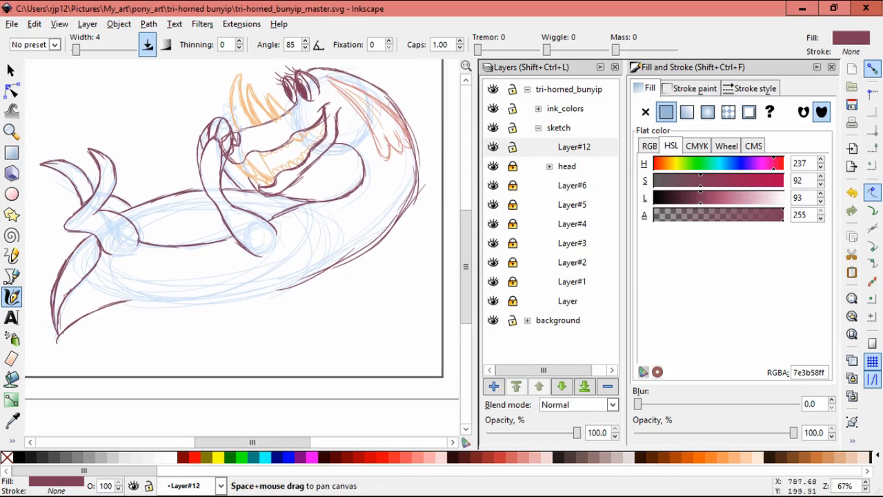
left_click(575, 147)
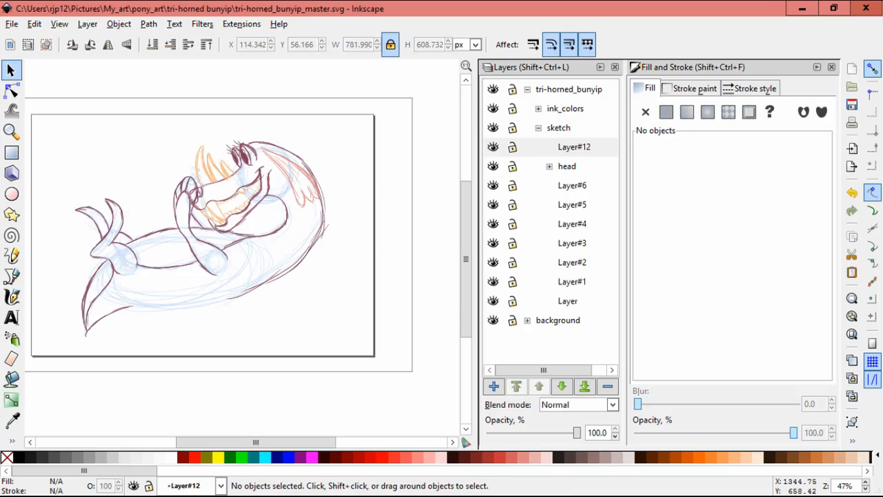
left_click(493, 386)
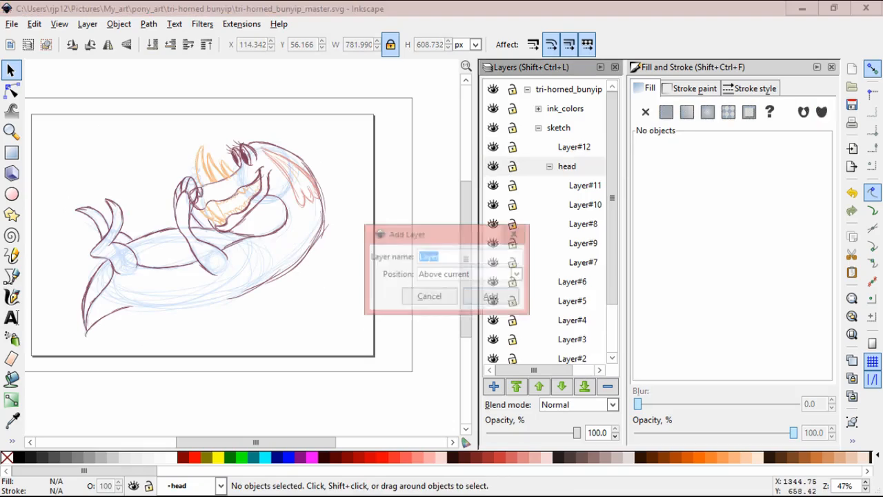
left_click(491, 295)
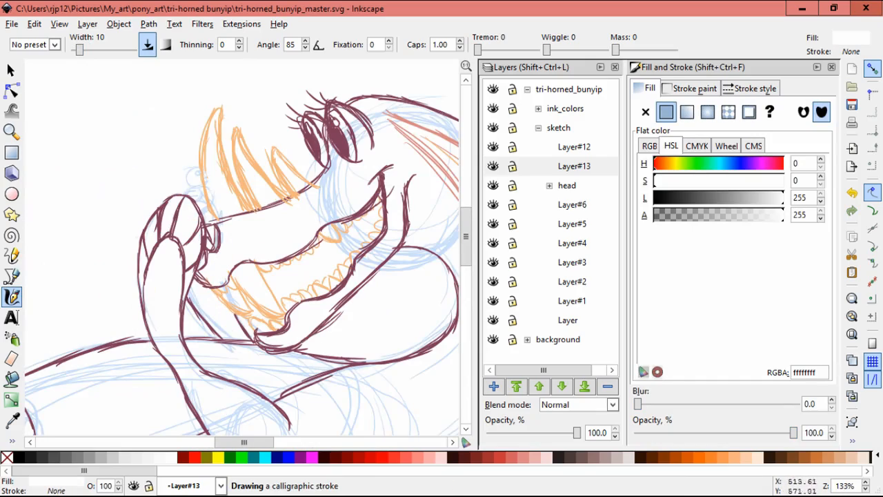
On a new layer, draw a yellow duck with blue eye and orange beak on the raised arm.
left_click(494, 386)
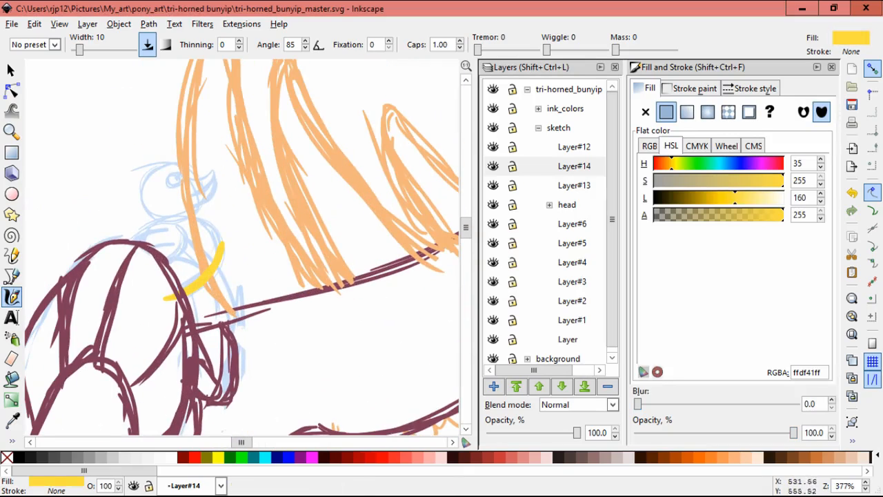
left_click(214, 290)
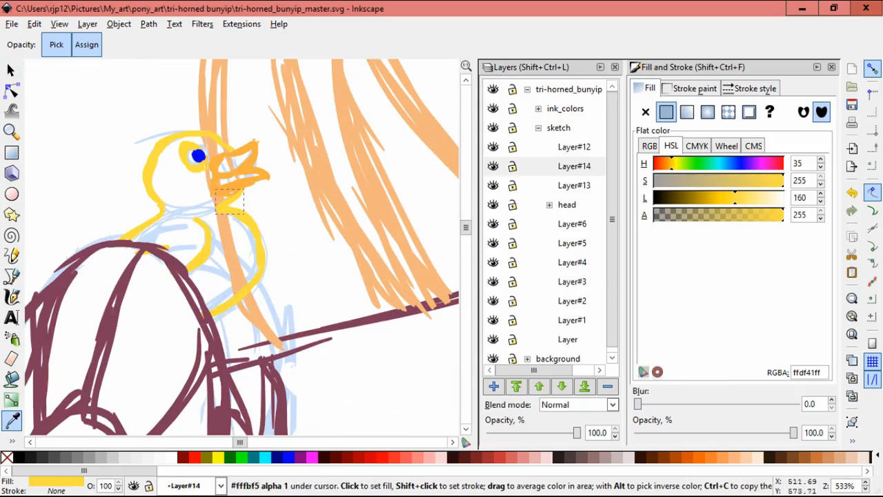
left_click(11, 297)
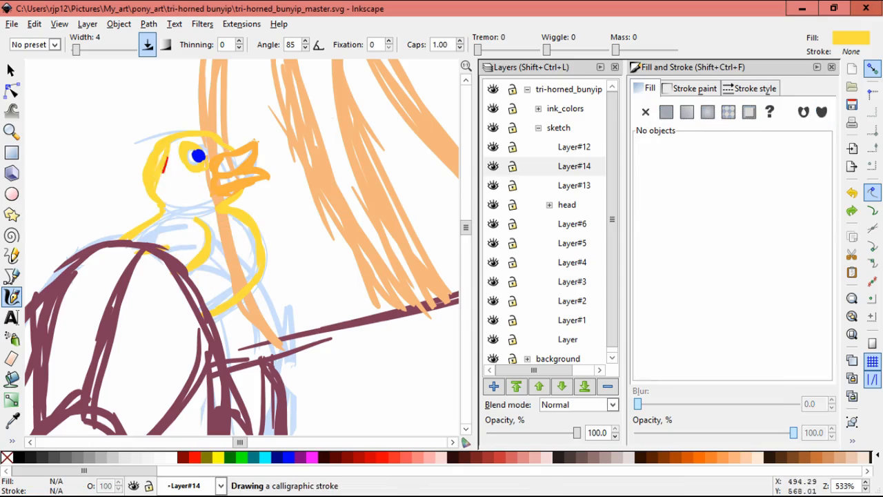
left_click(666, 111)
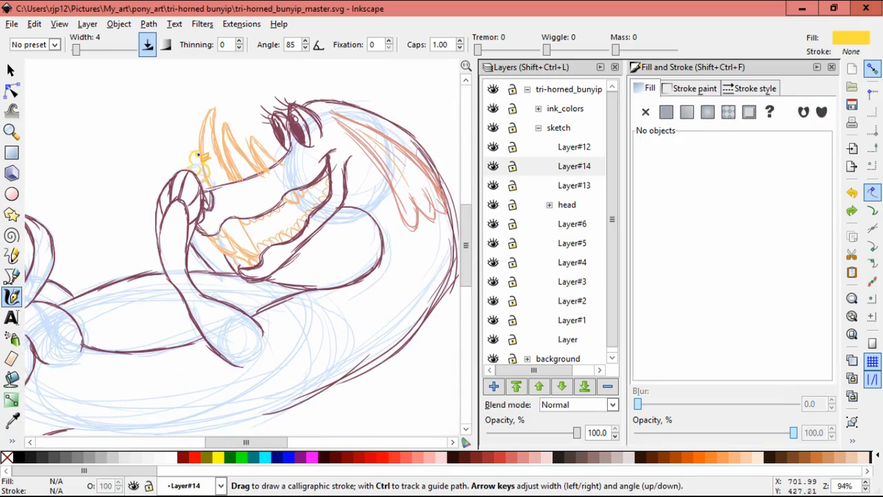
Add a top-level layer named 'forground' containing sublayer Layer#15.
left_click(574, 166)
type("forgroung")
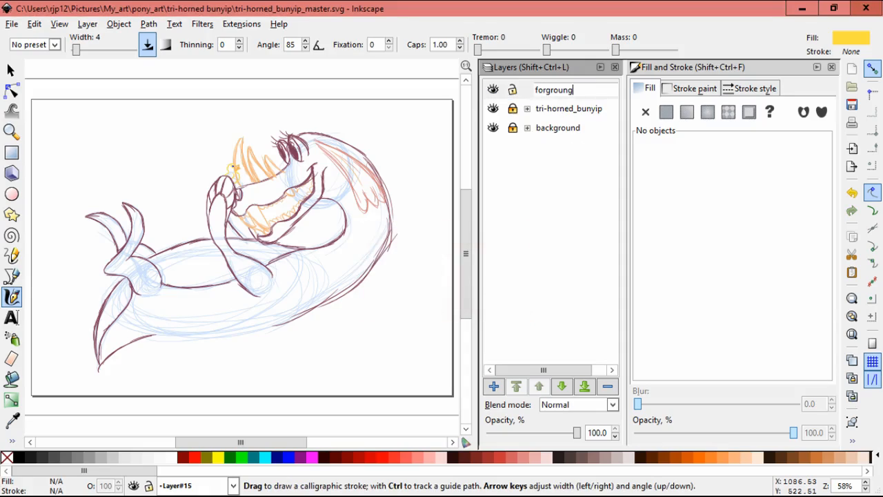
left_click(492, 386)
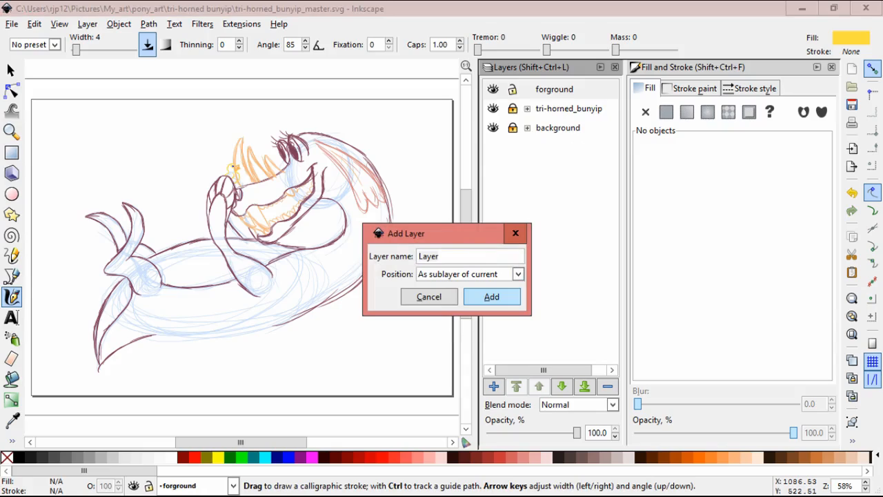
left_click(492, 296)
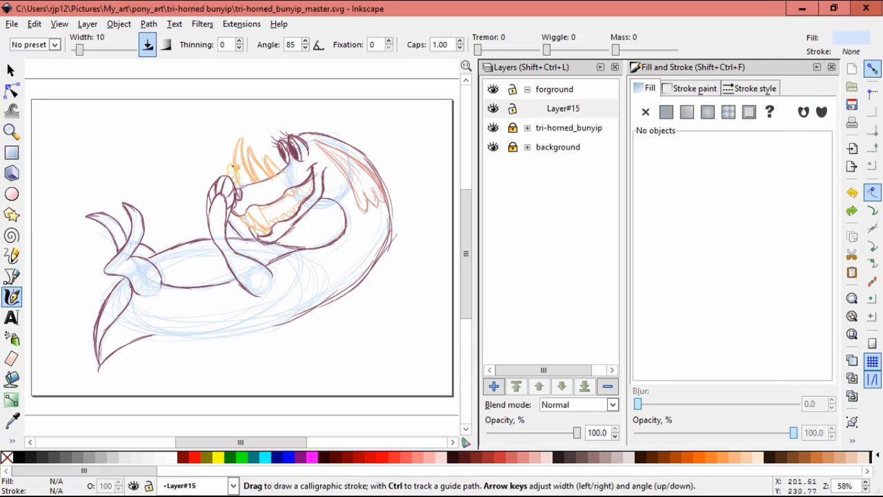
Draw light blue clouds along the bottom and add Layer#16 inside forground.
left_click(666, 112)
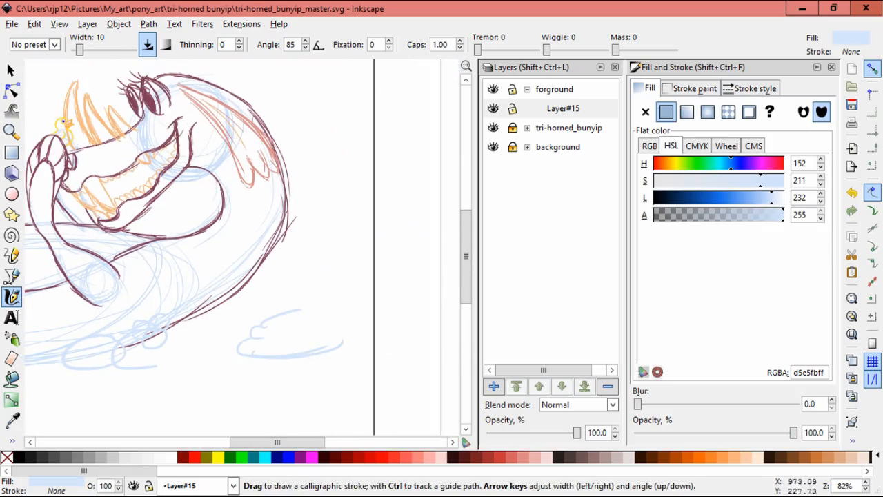
left_click_drag(332, 316, 344, 314)
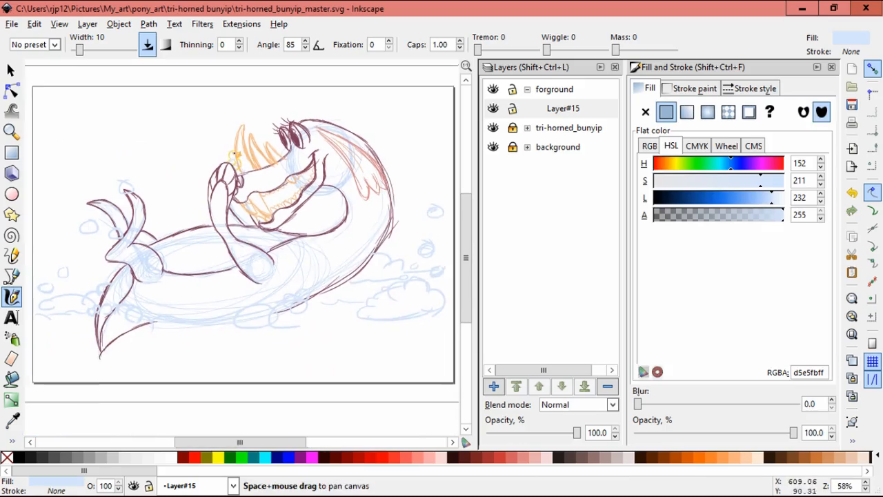
left_click(516, 386)
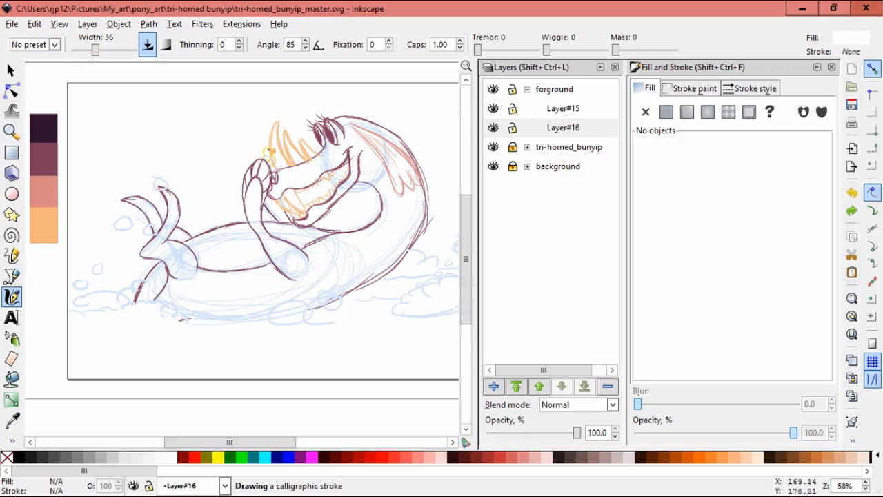
Ink the tail in maroon, add more clouds, and hide Layer#6, Layer#5 and Layer#4.
left_click(666, 112)
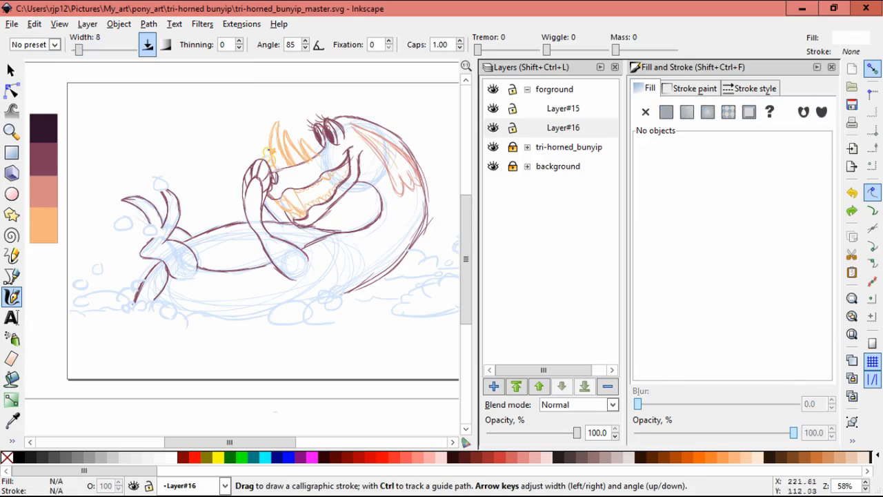
left_click(666, 112)
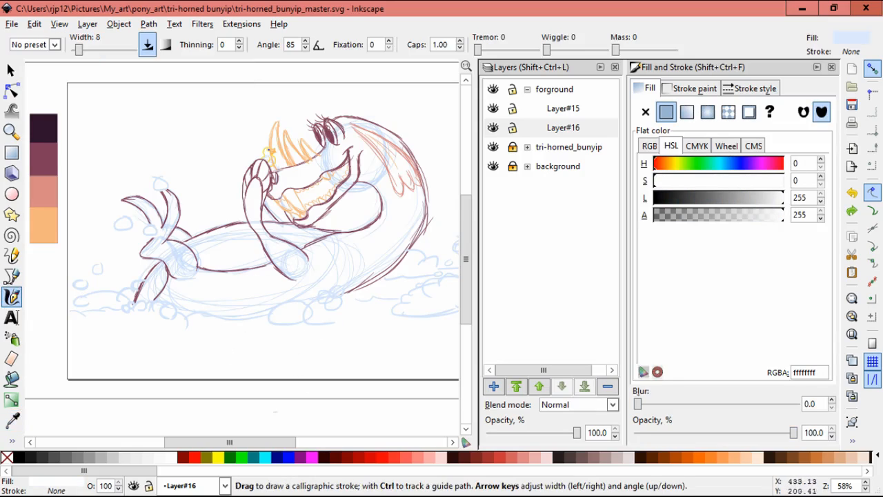
left_click(562, 108)
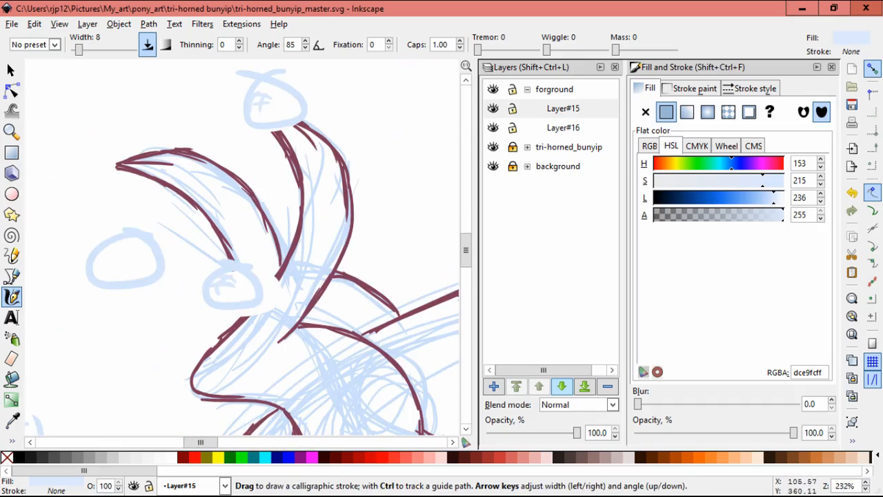
scroll("down", 3)
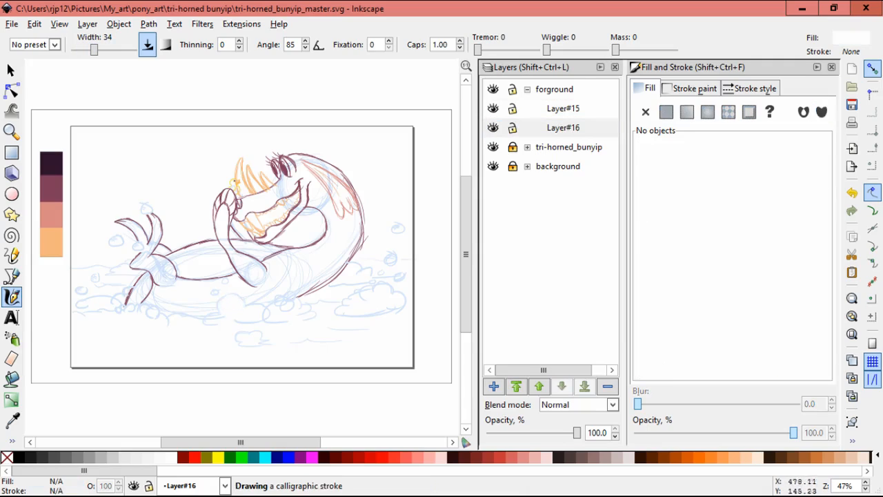
left_click(665, 112)
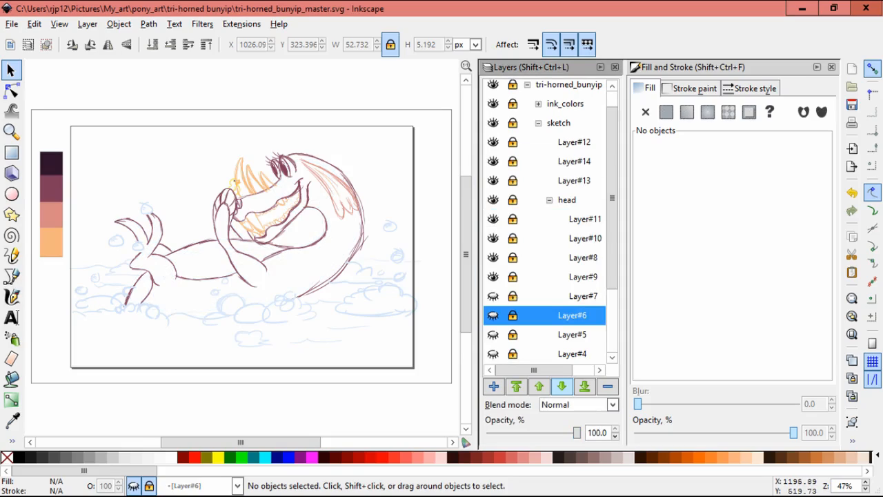
Hide Layer#7, add Layer#17 above it in head, and sample the orange swatch.
left_click(585, 180)
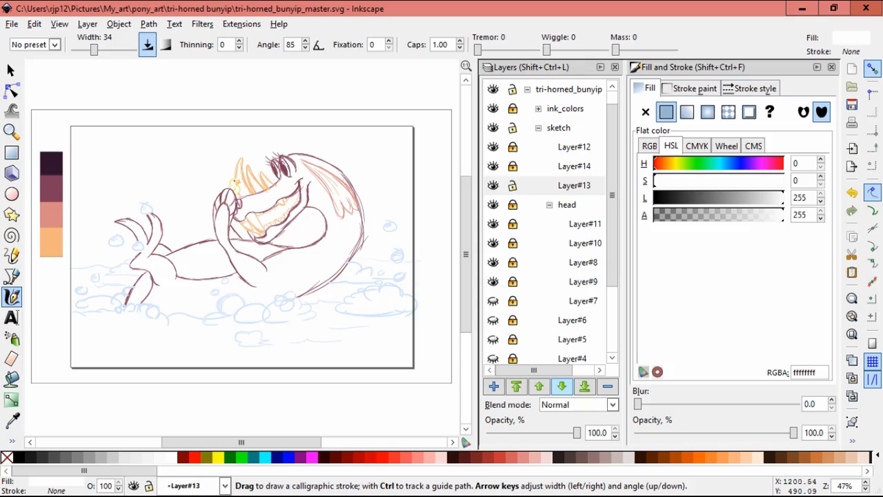
left_click(574, 185)
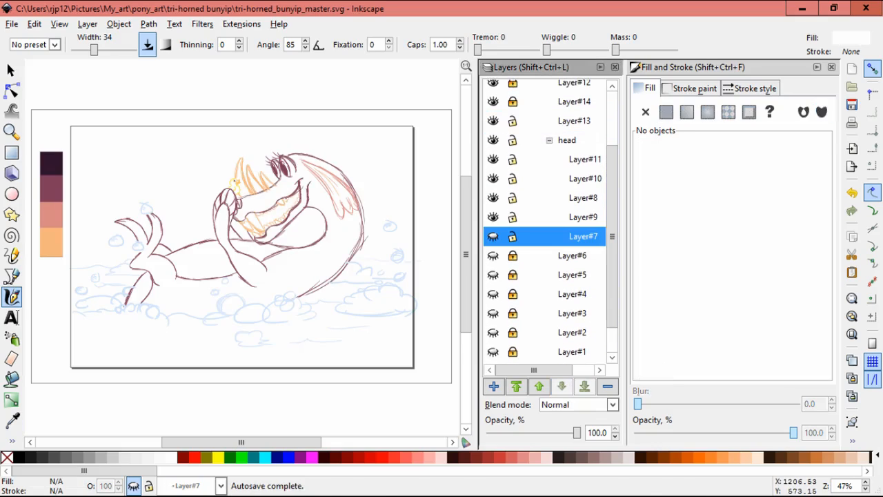
left_click(493, 386)
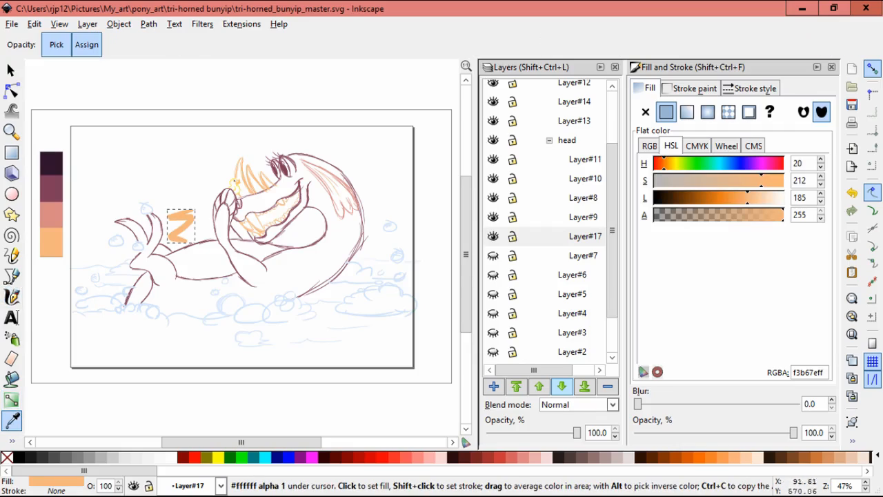
Add Layer#18 and hatch the body in orange and the tail tip in salmon.
left_click(12, 296)
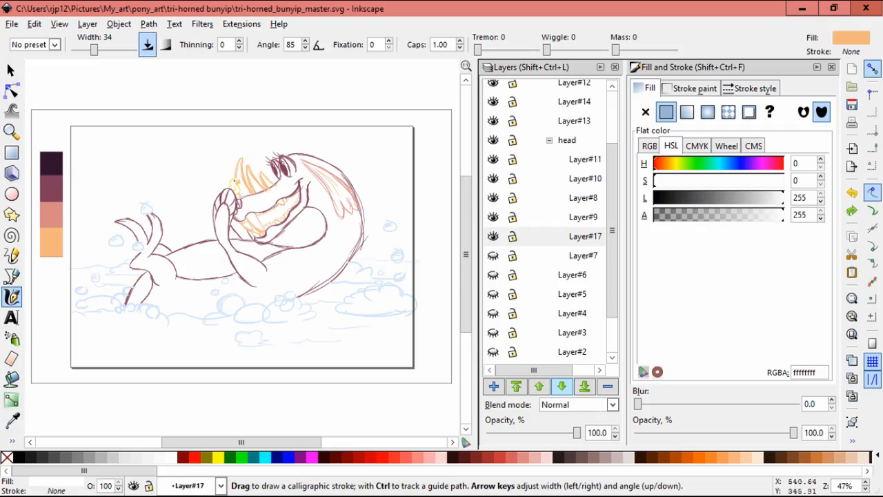
left_click(585, 236)
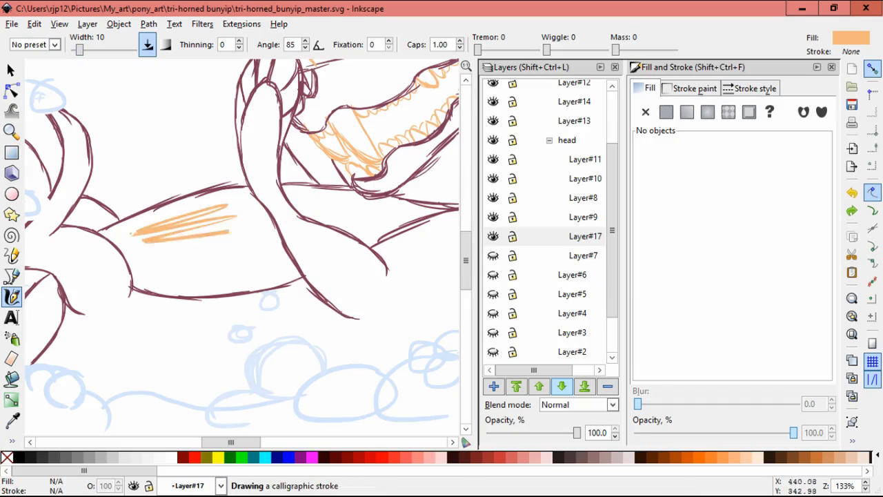
left_click_drag(227, 200, 103, 283)
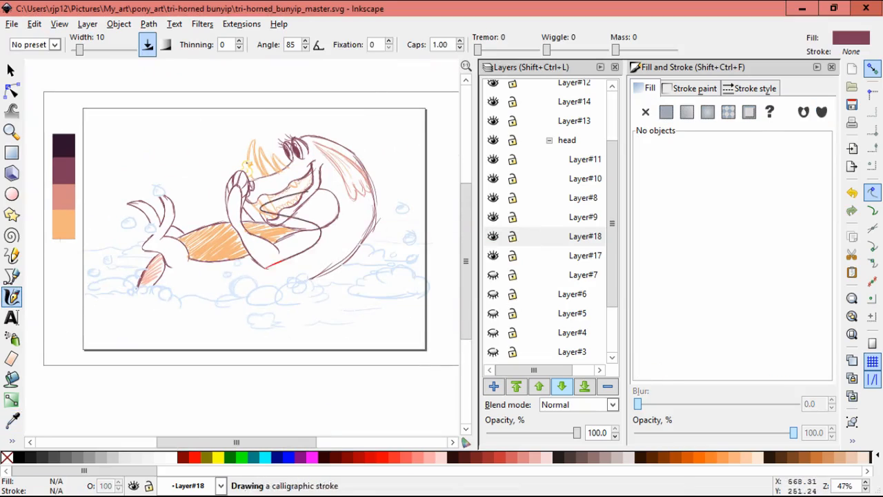
Finish the orange body hatching and add dark maroon accents along the tail join.
scroll("up", 3)
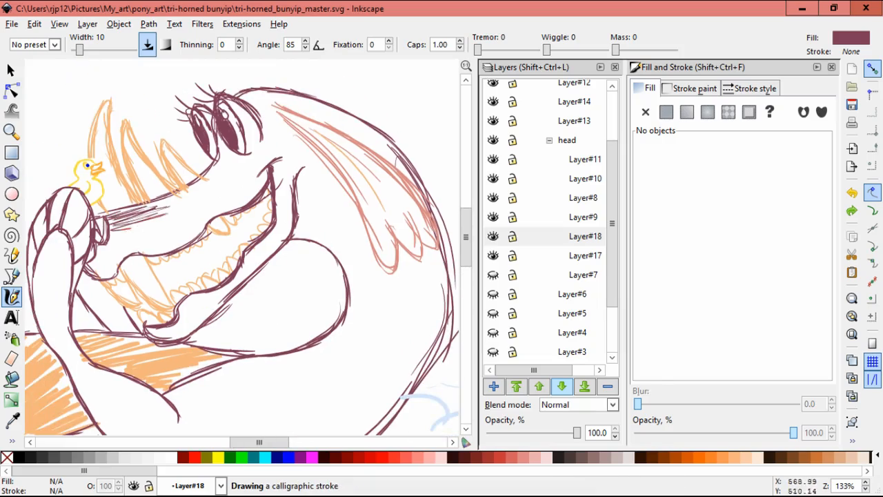
left_click_drag(107, 204, 207, 241)
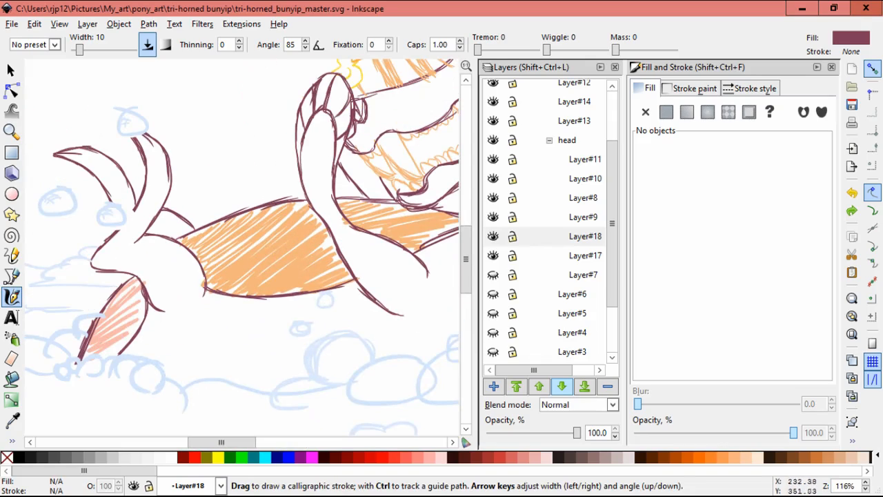
left_click(666, 112)
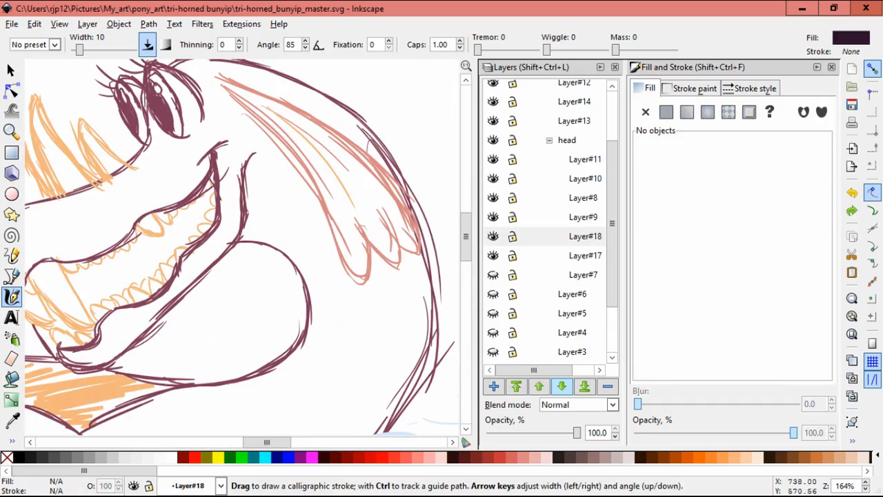
left_click_drag(259, 155, 321, 304)
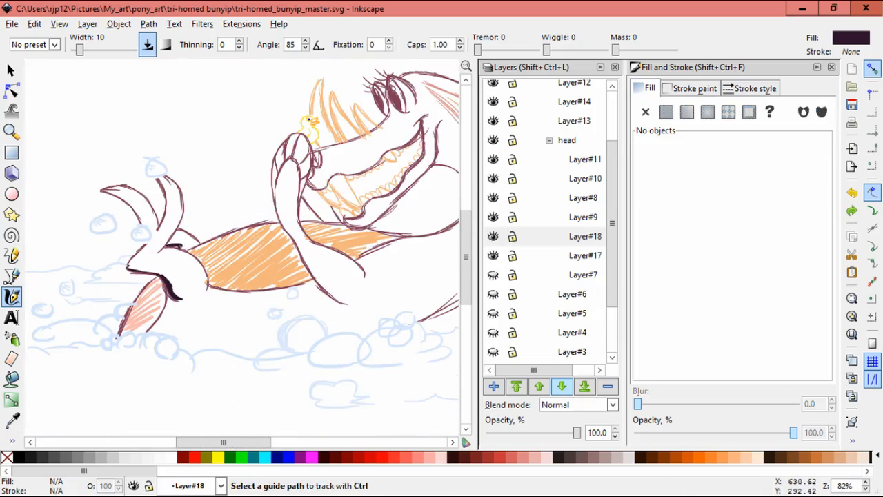
Draw maroon fur tufts along the tail base, then zoom out to the whole page.
left_click(12, 421)
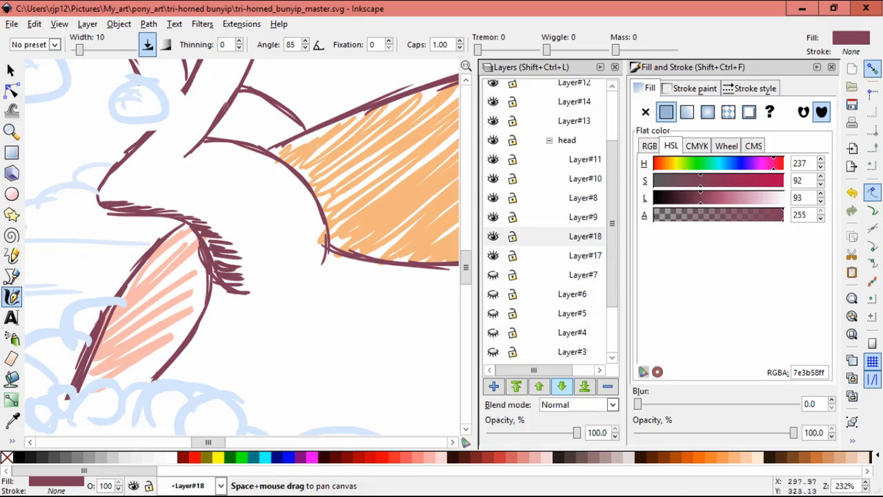
scroll("down", 3)
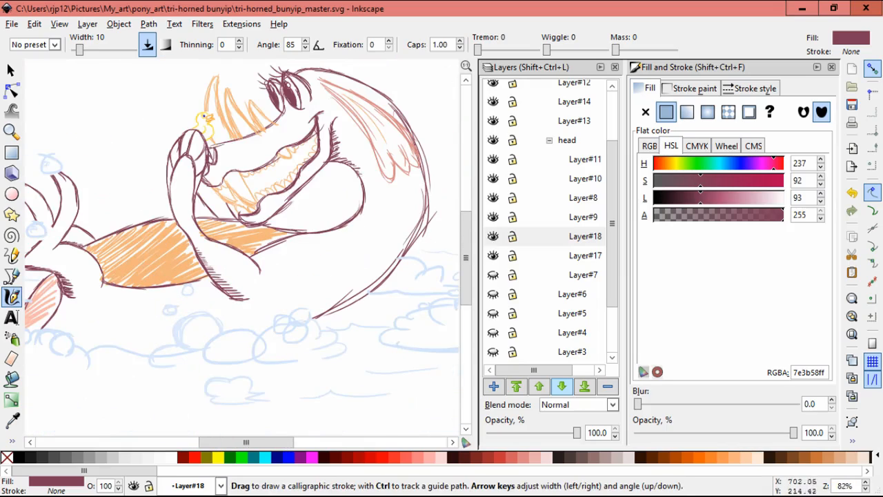
scroll("down", 3)
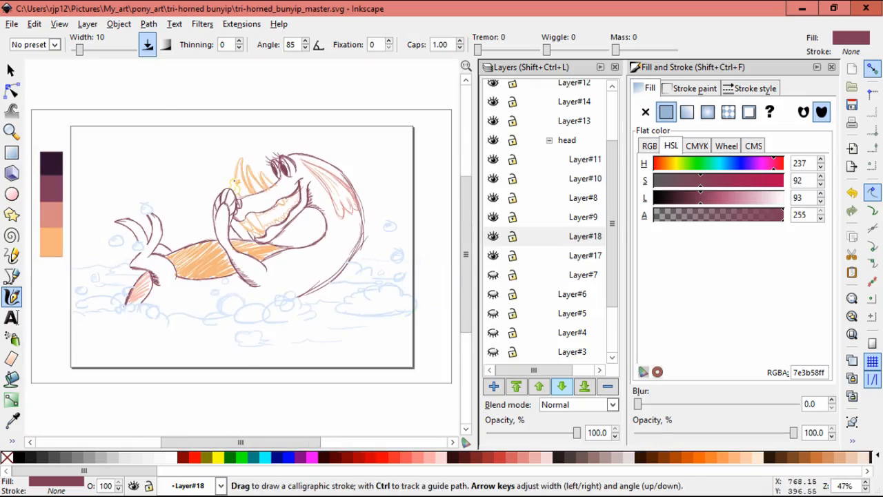